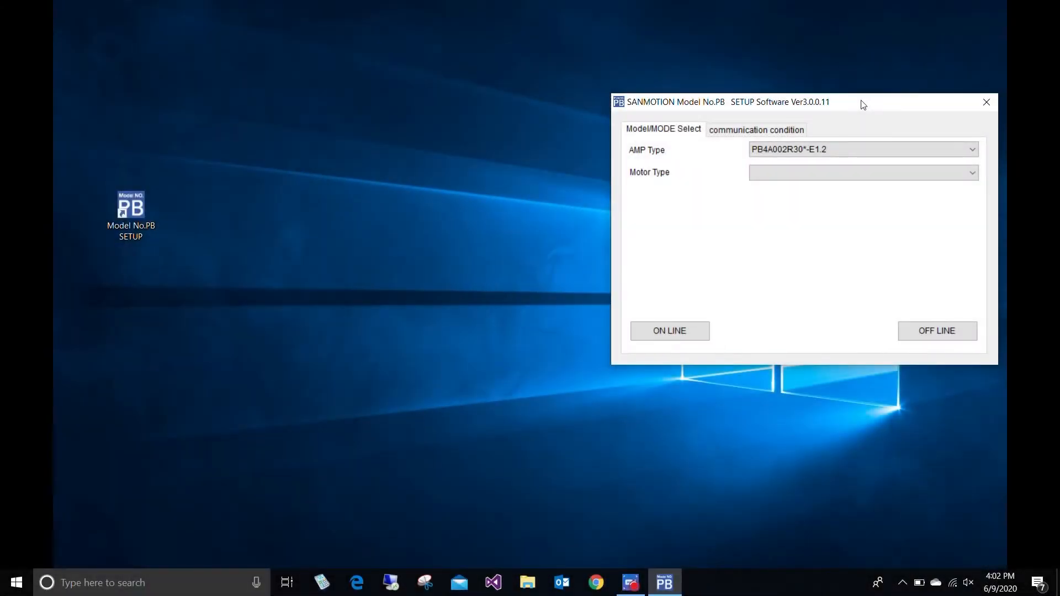
Launch the setup software and connect to the drive at address 0, COM port 1, 115200 bps
left_click(130, 215)
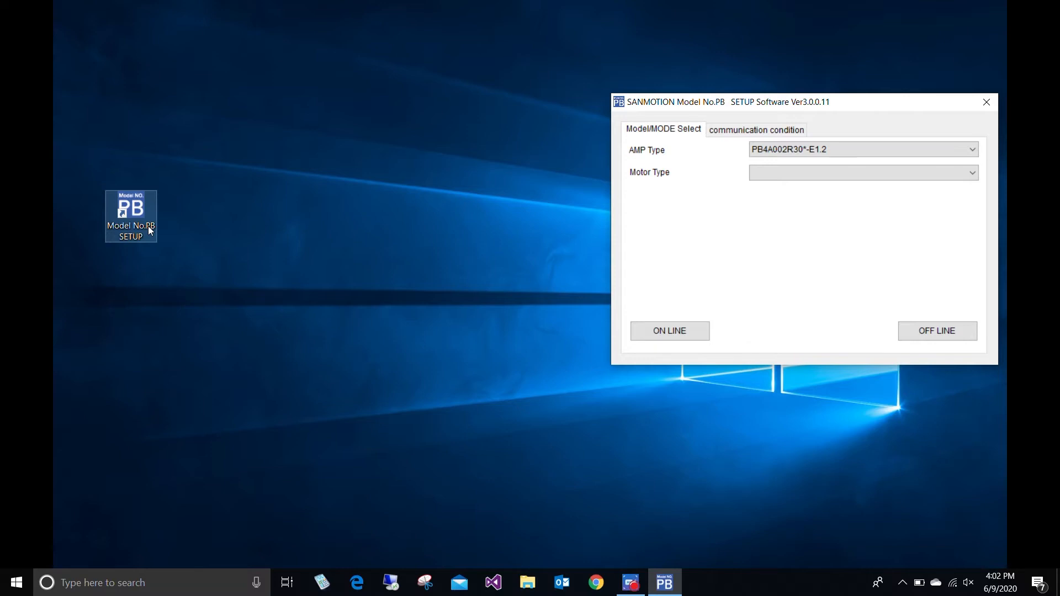
mouse_move(149, 230)
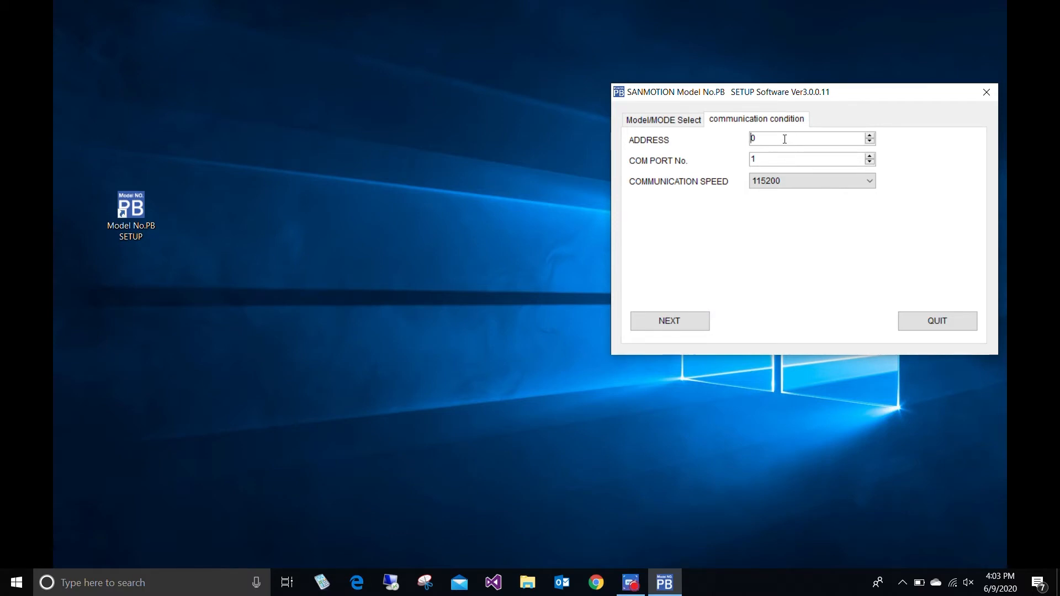
mouse_move(773, 156)
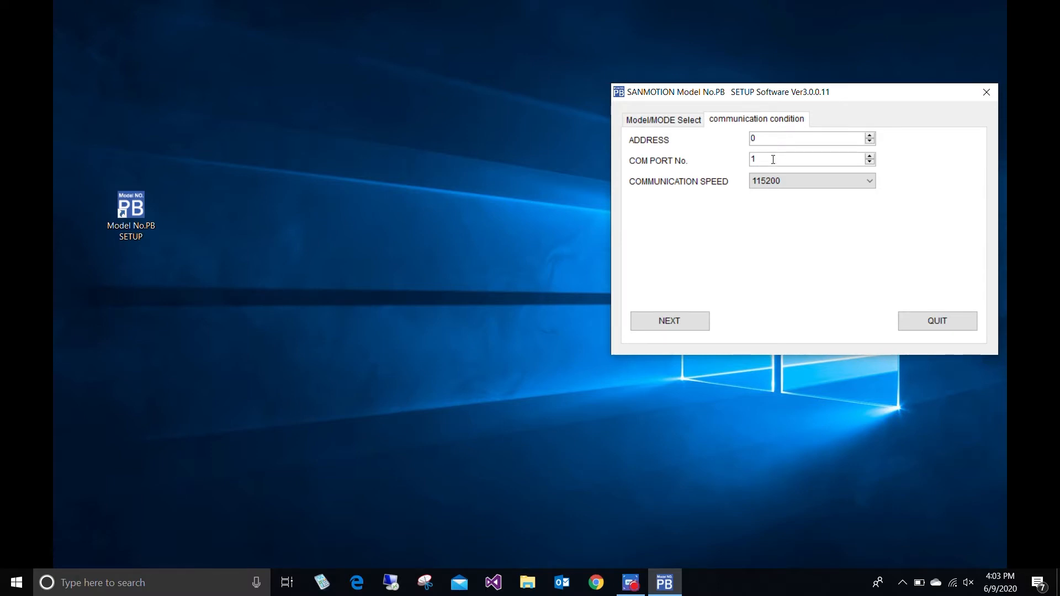
left_click(797, 140)
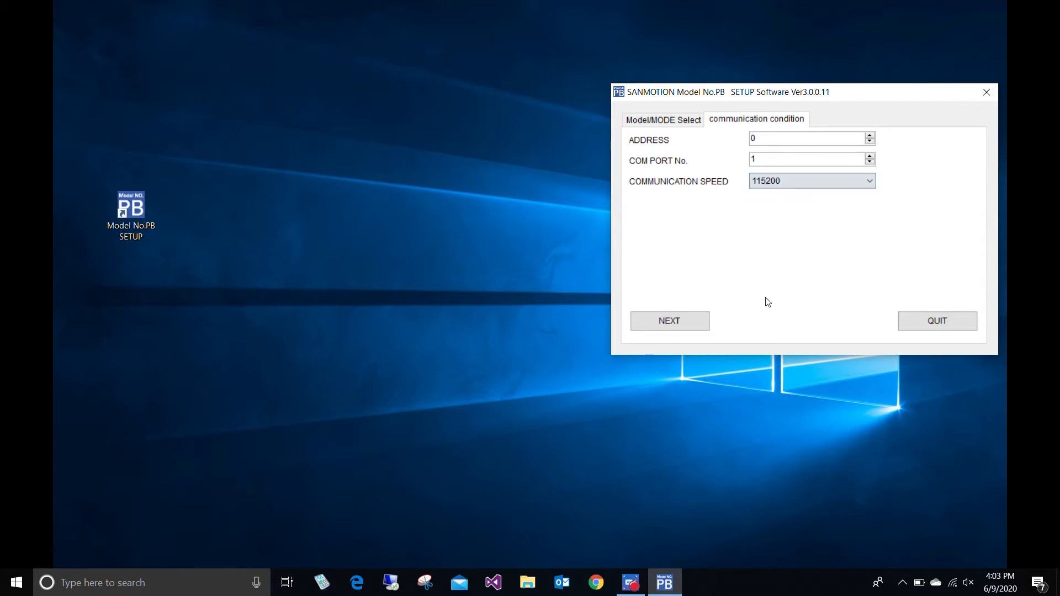
left_click(669, 320)
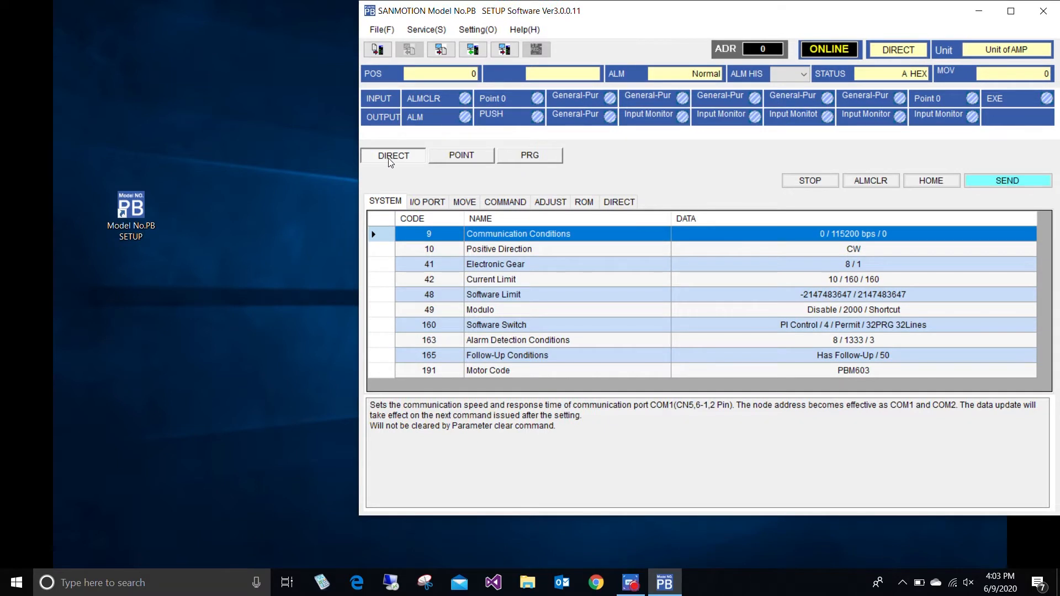
mouse_move(395, 212)
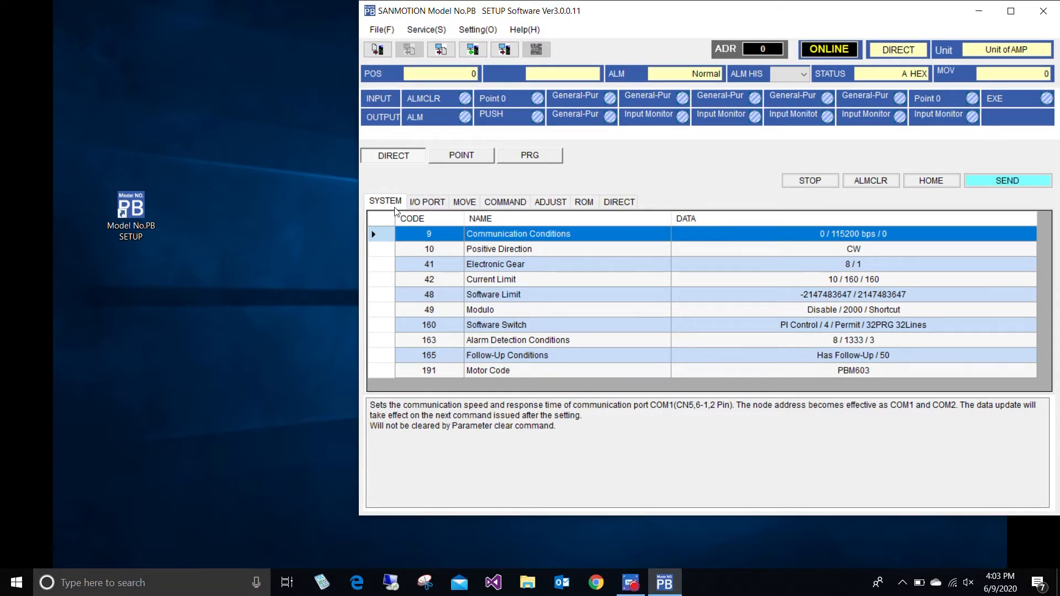
left_click(427, 201)
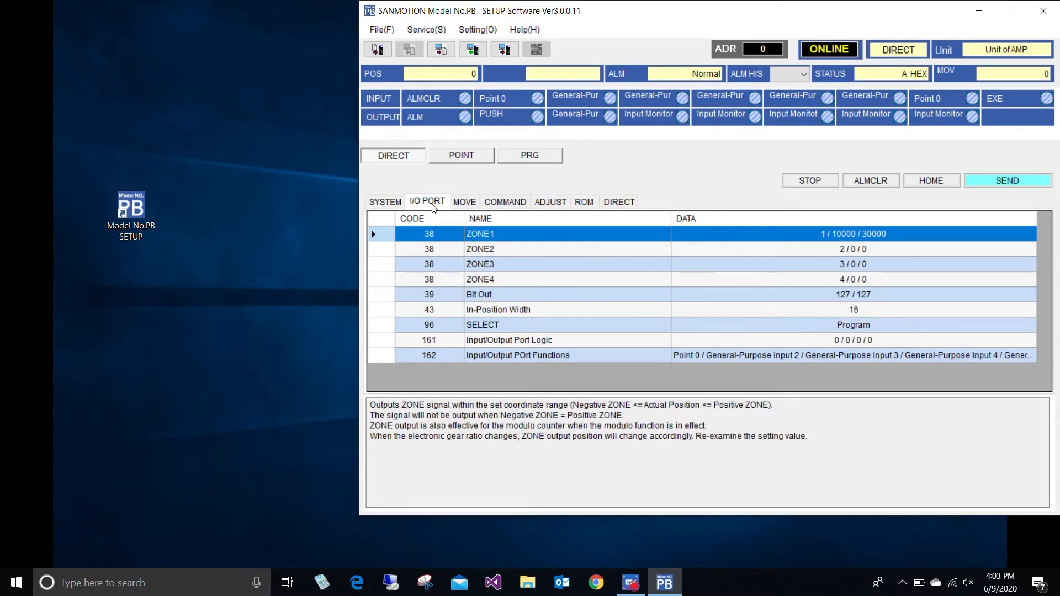
left_click(463, 201)
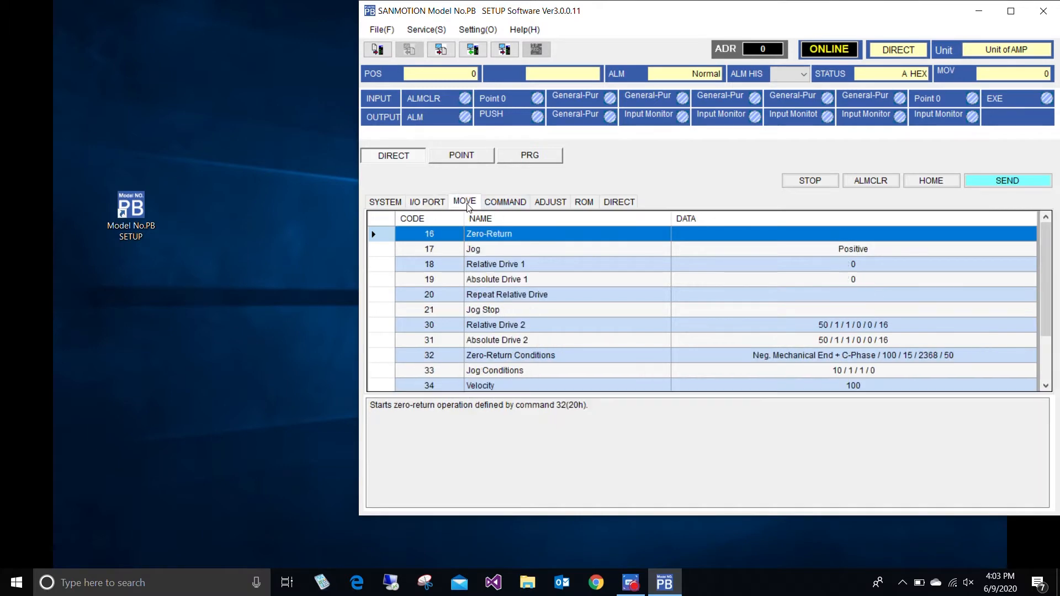
left_click(583, 201)
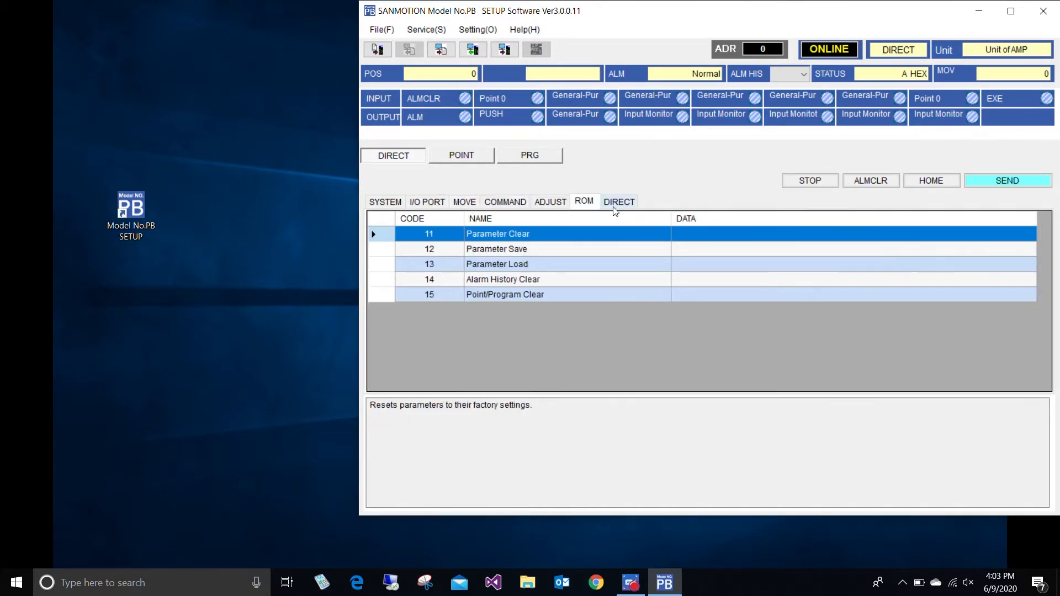
left_click(385, 201)
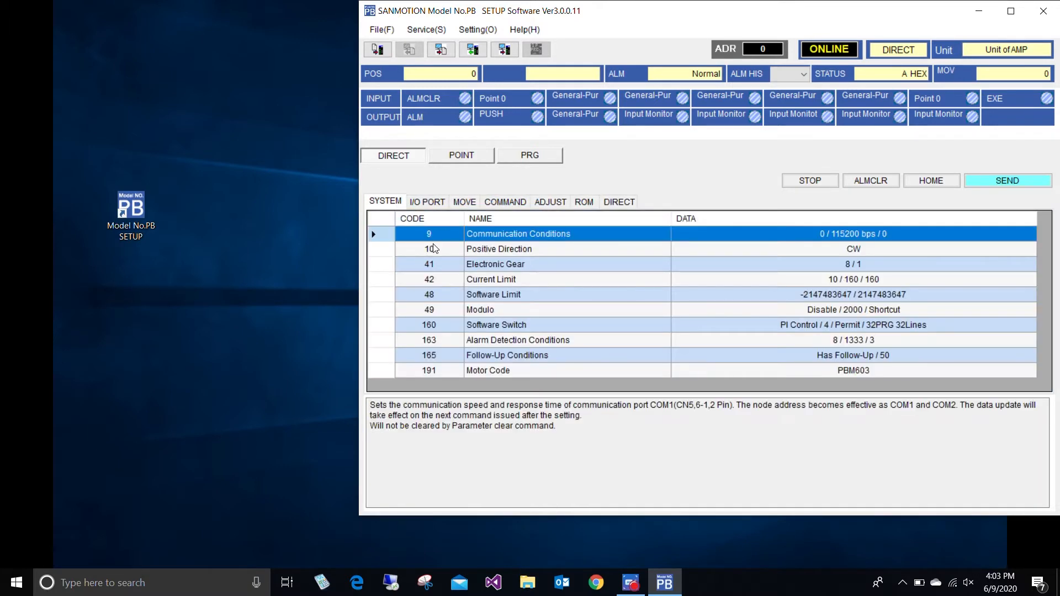
mouse_move(520, 288)
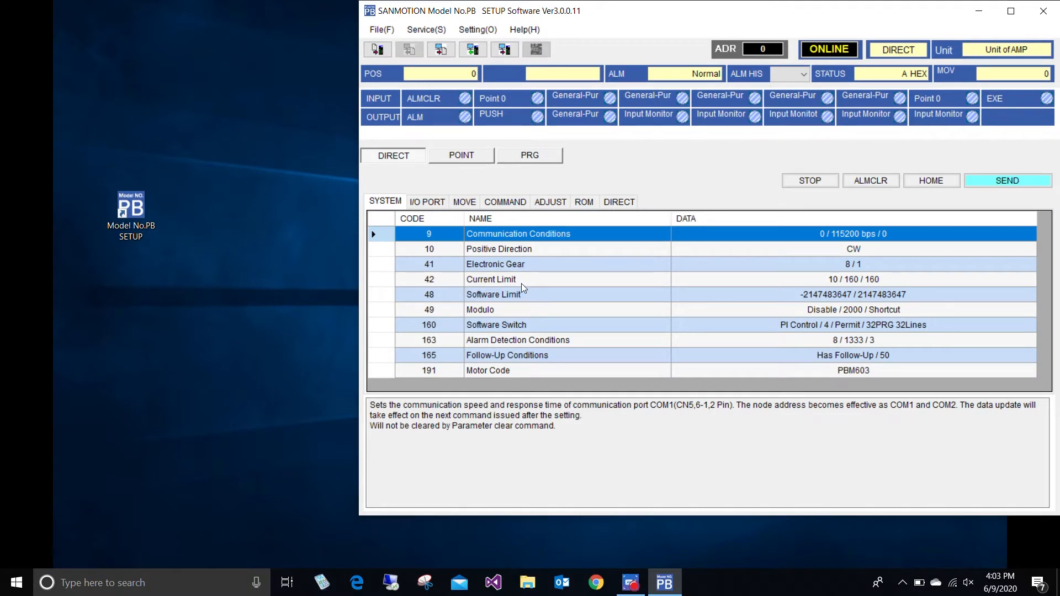
left_click(426, 201)
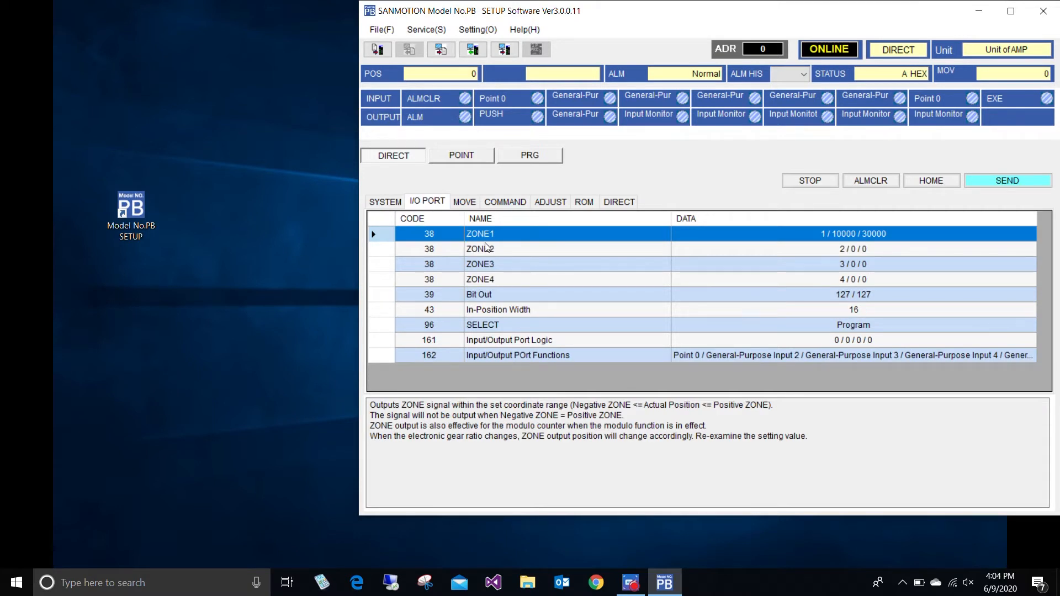
Set the SELECT parameter (code 96) on the I/O PORT tab to Program and apply it
left_click(480, 293)
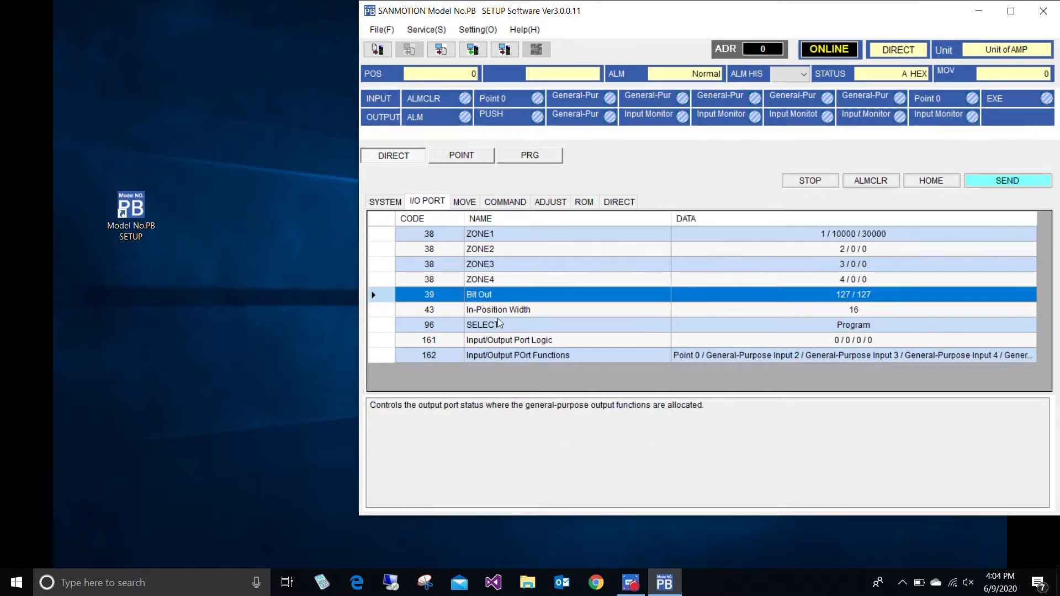
left_click(483, 325)
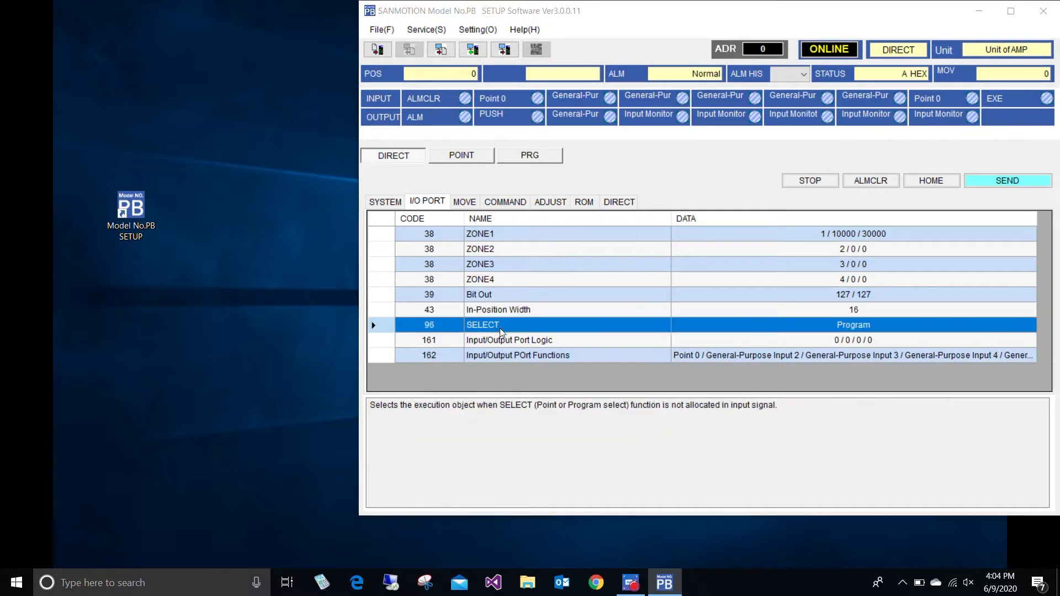
double_click(483, 325)
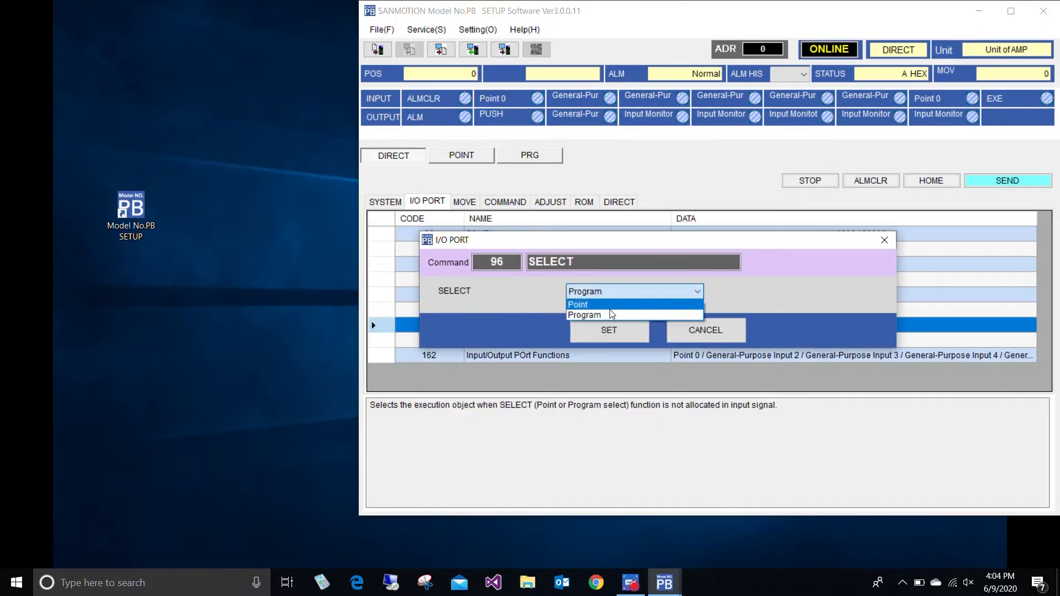
left_click(584, 315)
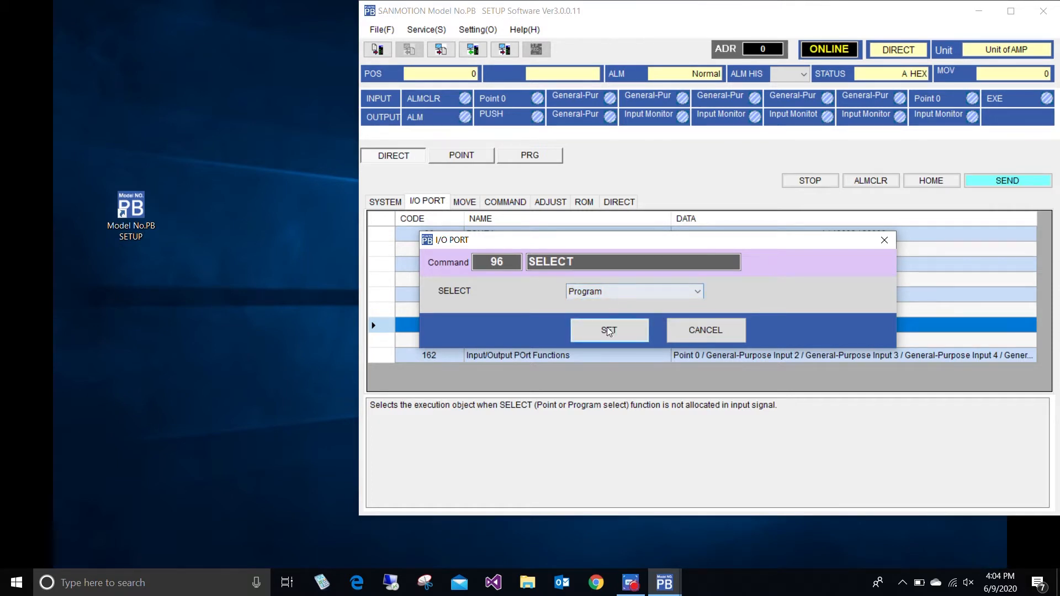
left_click(608, 330)
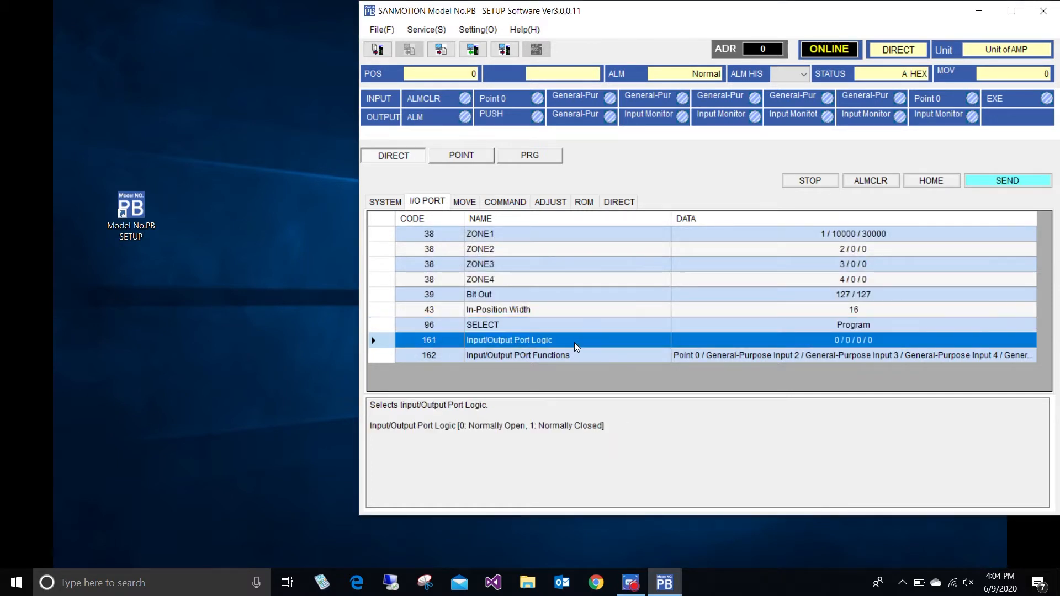
double_click(517, 355)
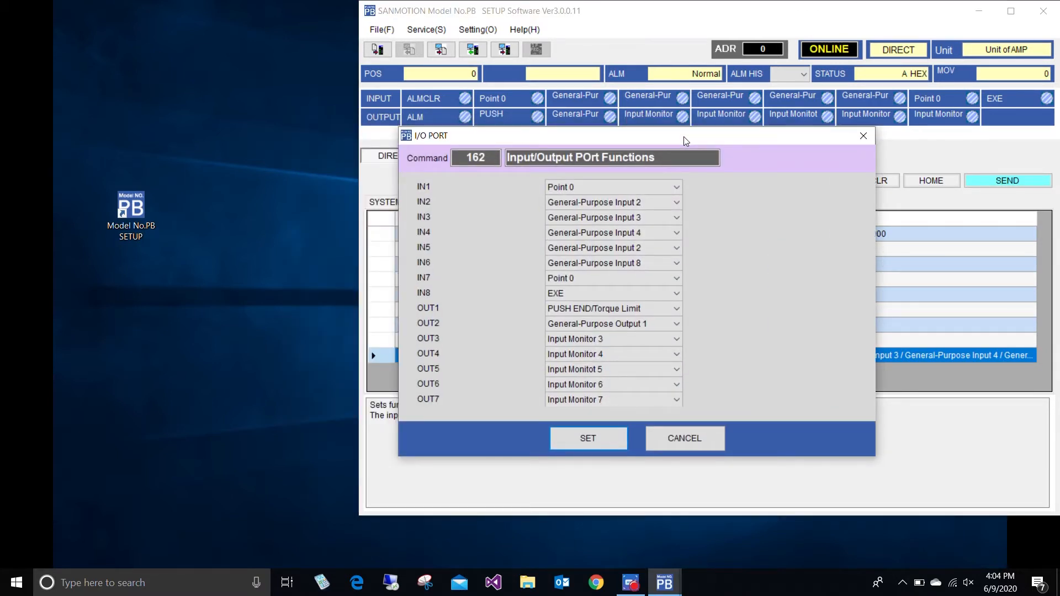
left_click(612, 202)
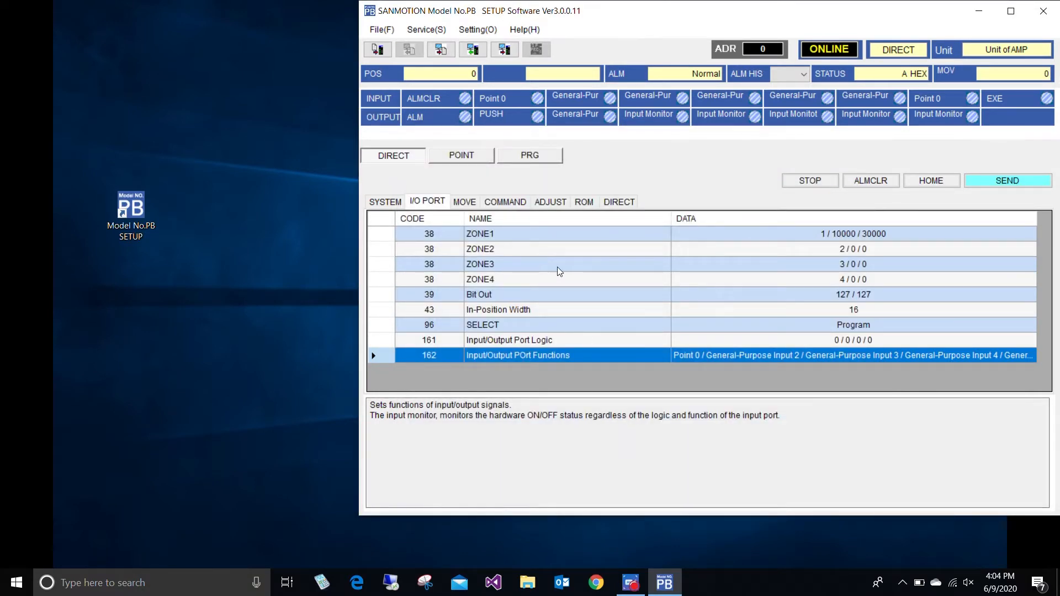
Switch to point-table operation and jog the motor forward briefly, then stop it
left_click(461, 154)
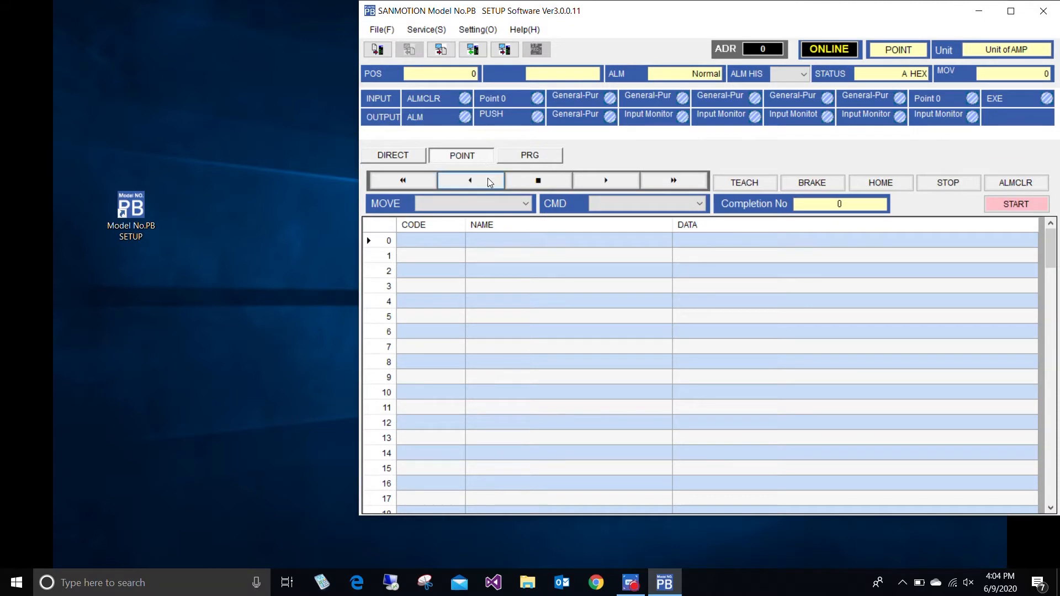
mouse_move(471, 180)
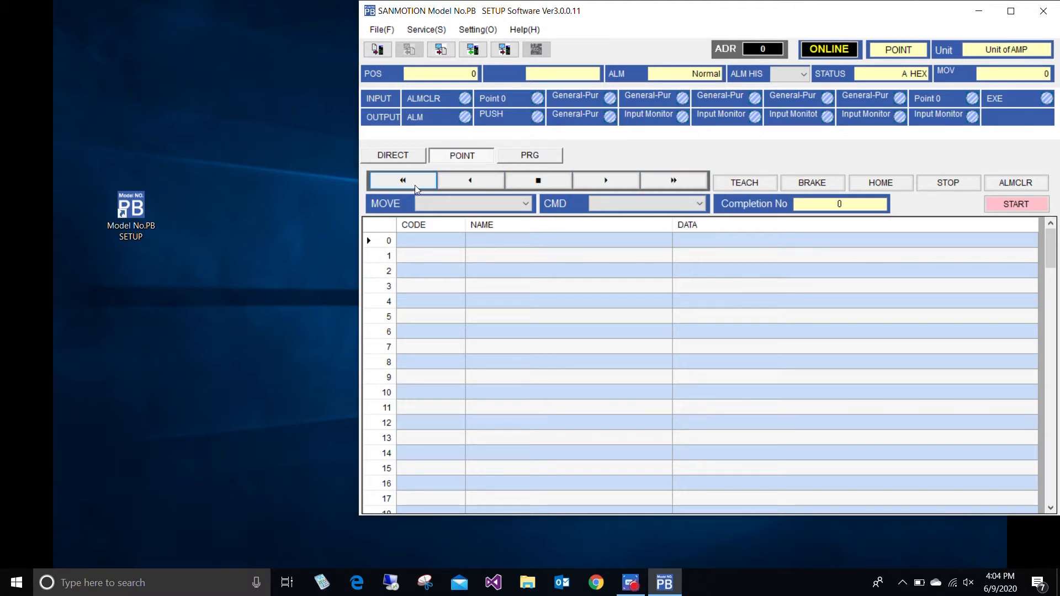
mouse_move(673, 180)
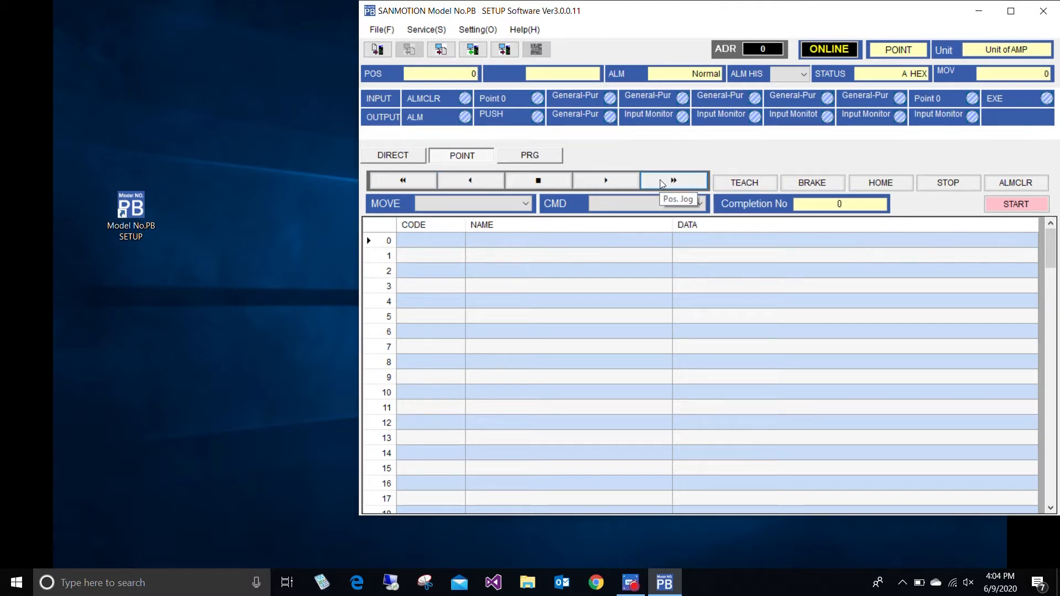
left_click(673, 180)
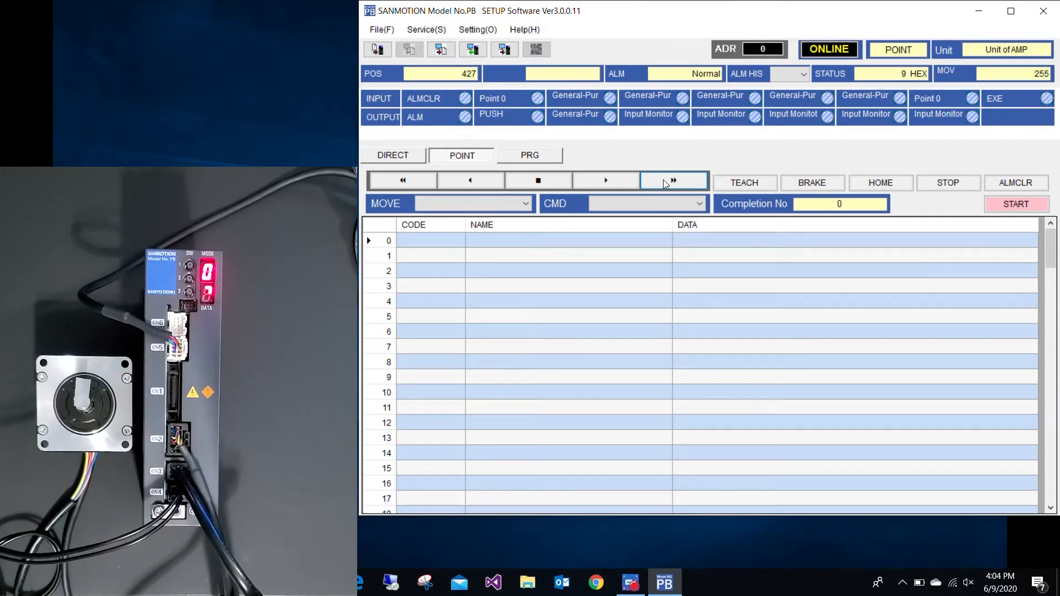
left_click(673, 180)
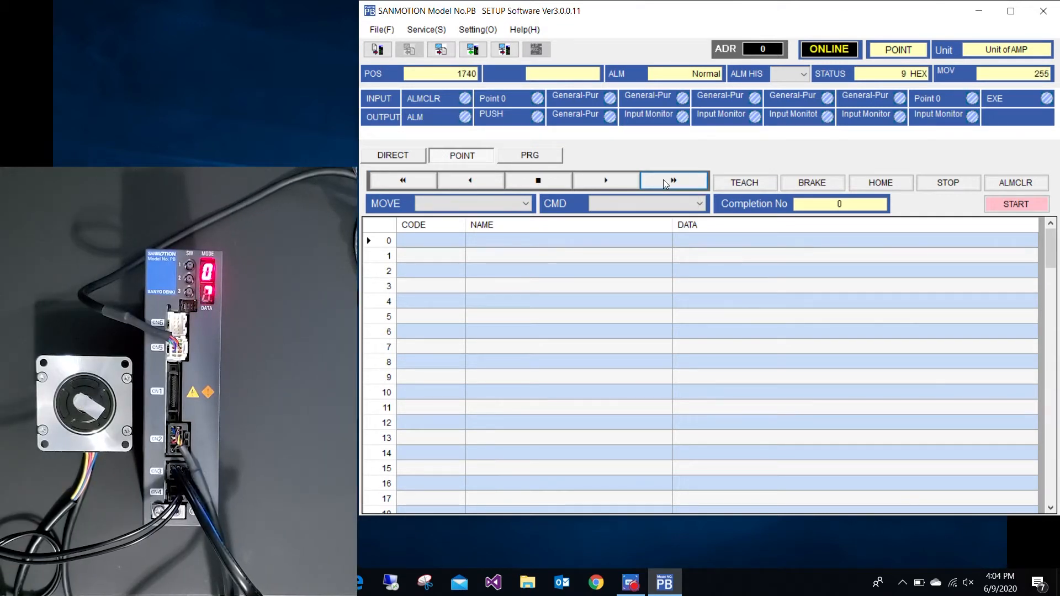
left_click(538, 180)
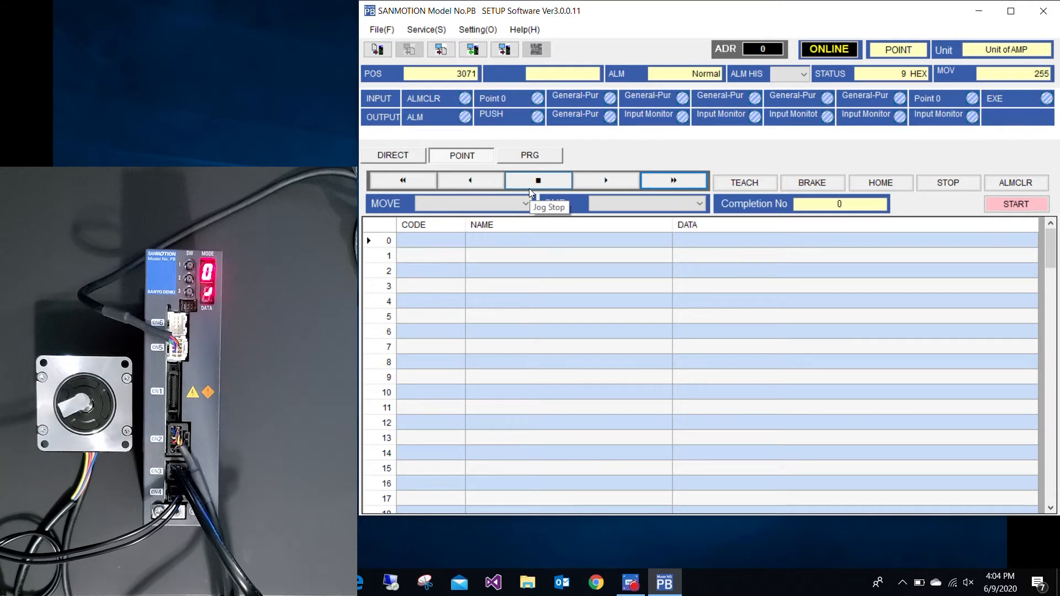
left_click(538, 180)
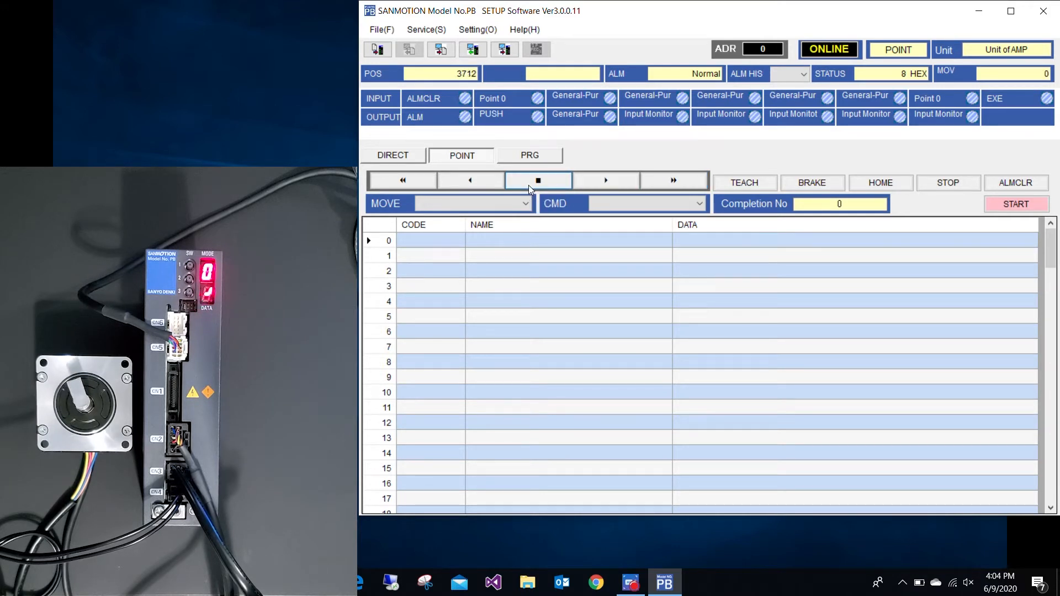
Jog the motor in reverse and stop it, leaving the position at -1678 pulses
left_click(402, 180)
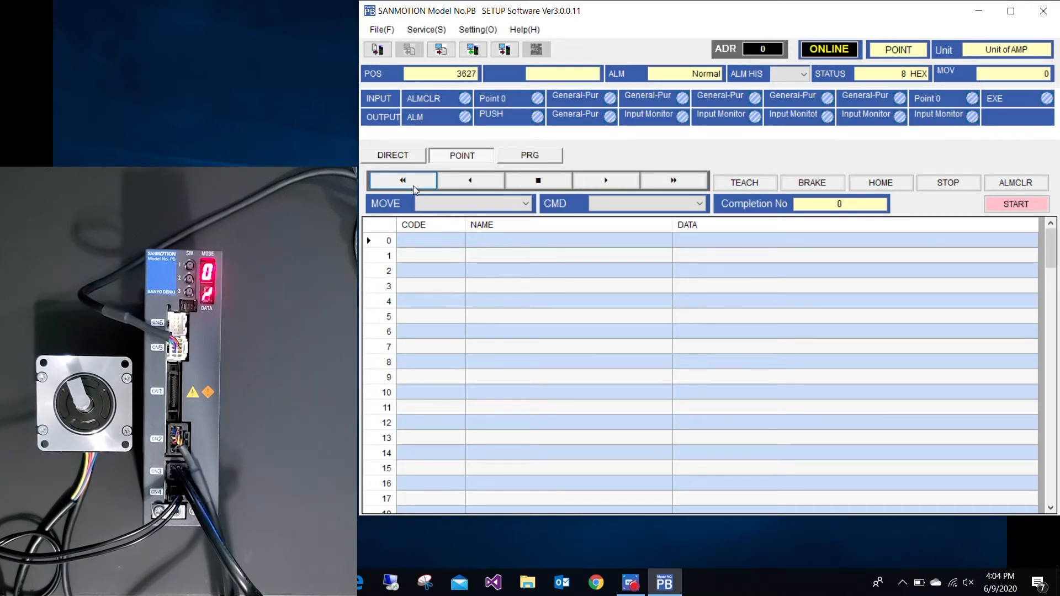
left_click(402, 180)
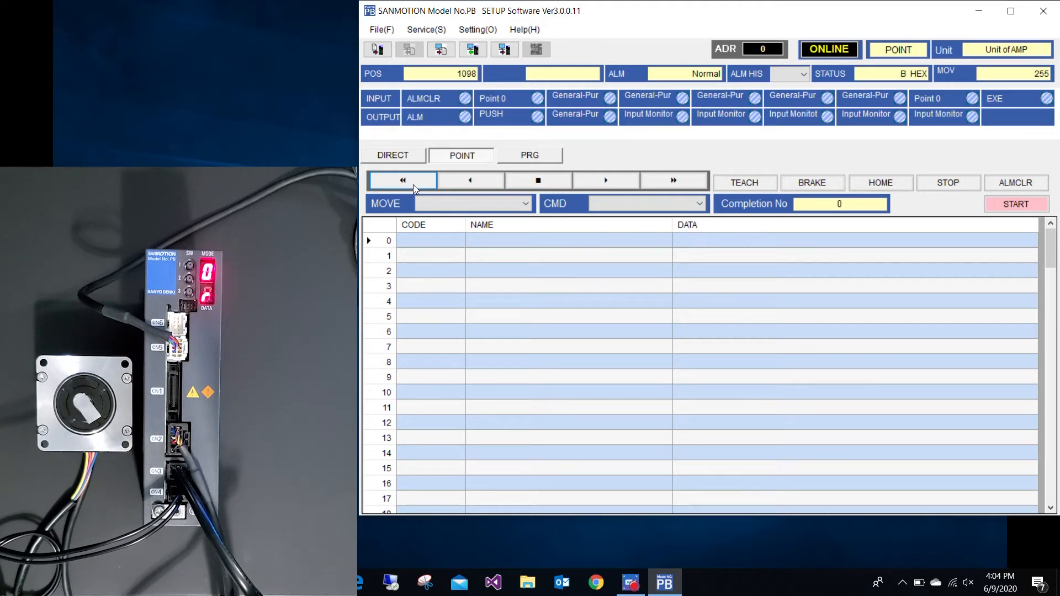
mouse_move(538, 180)
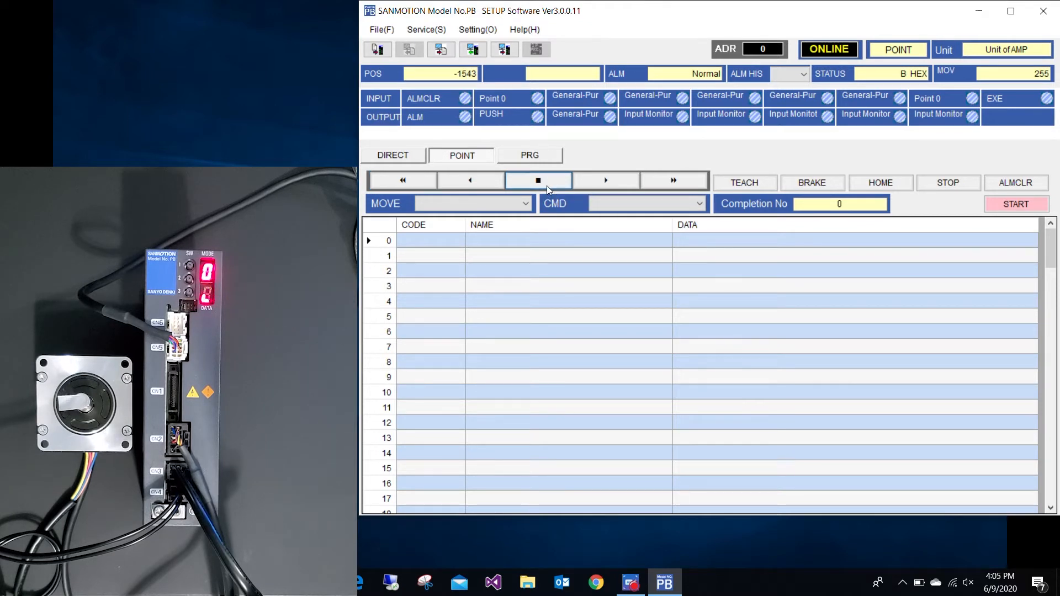
left_click(541, 241)
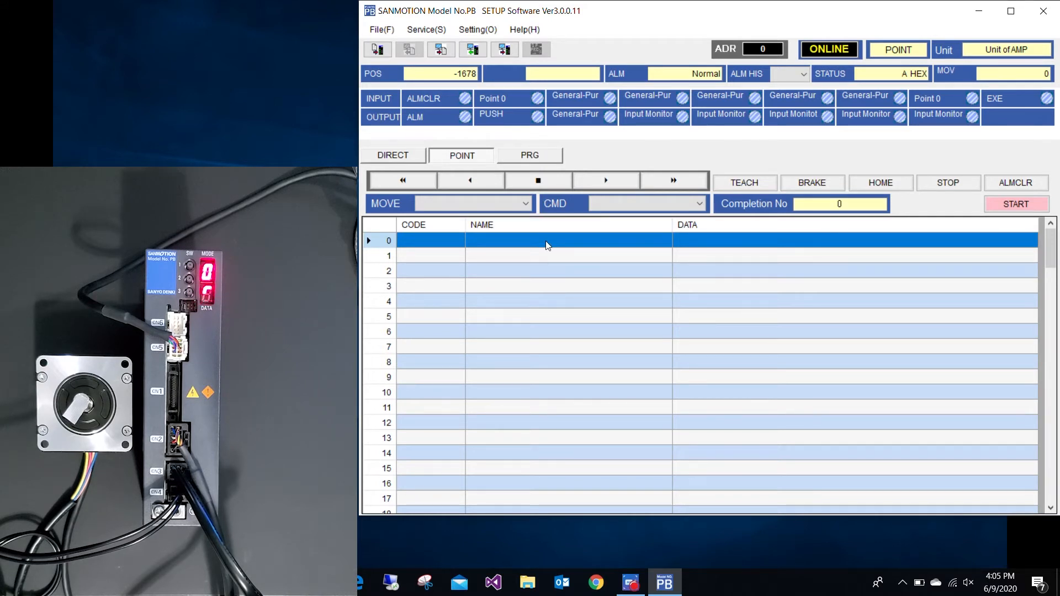
Define point 0 as Relative Drive 2: velocity 200, accel/decel 10, travel 10000 pulses
left_click(489, 255)
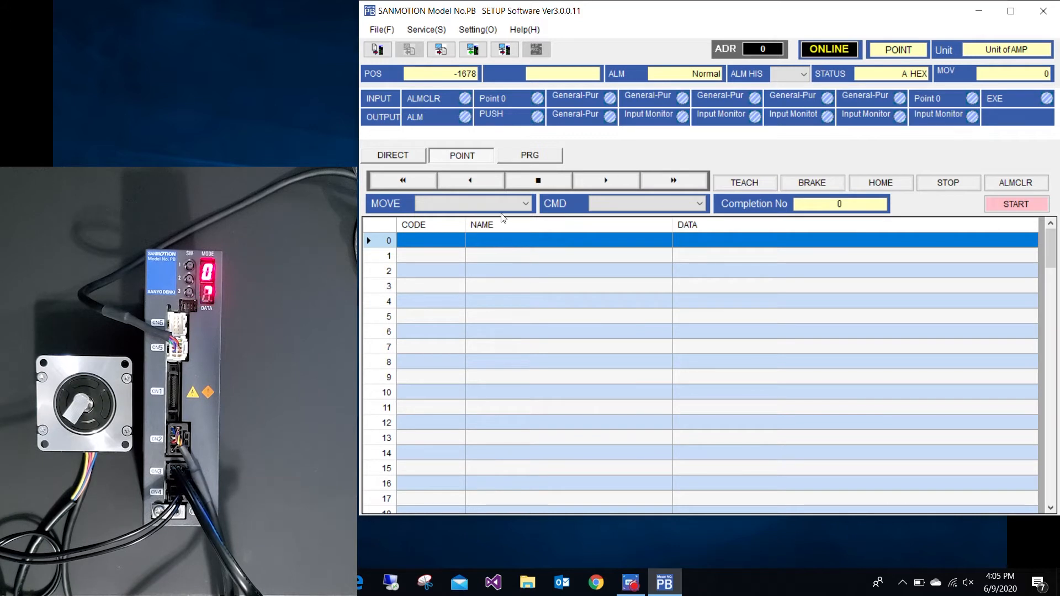
left_click(528, 203)
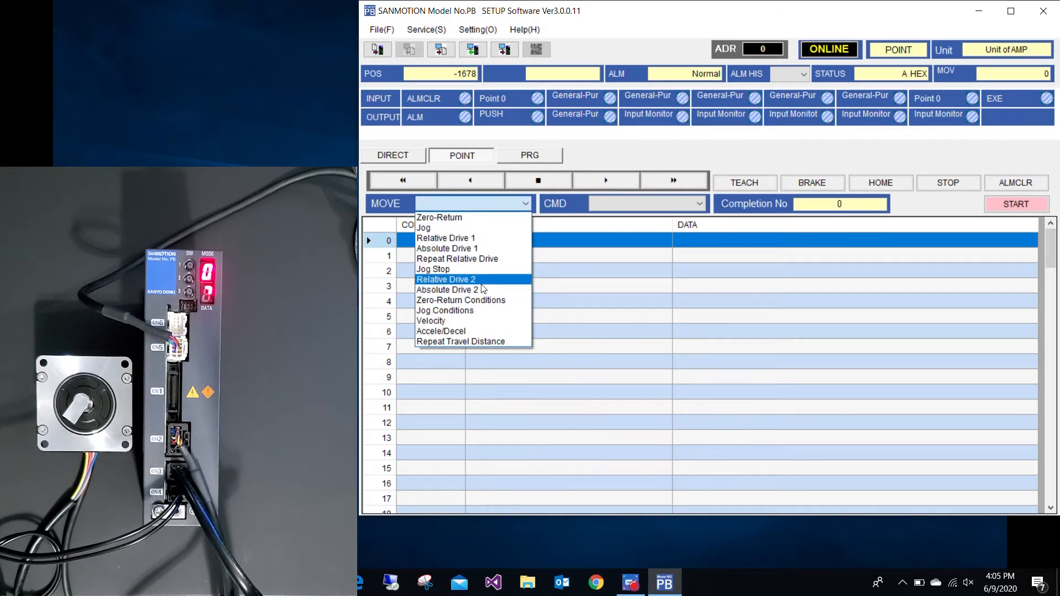
left_click(446, 279)
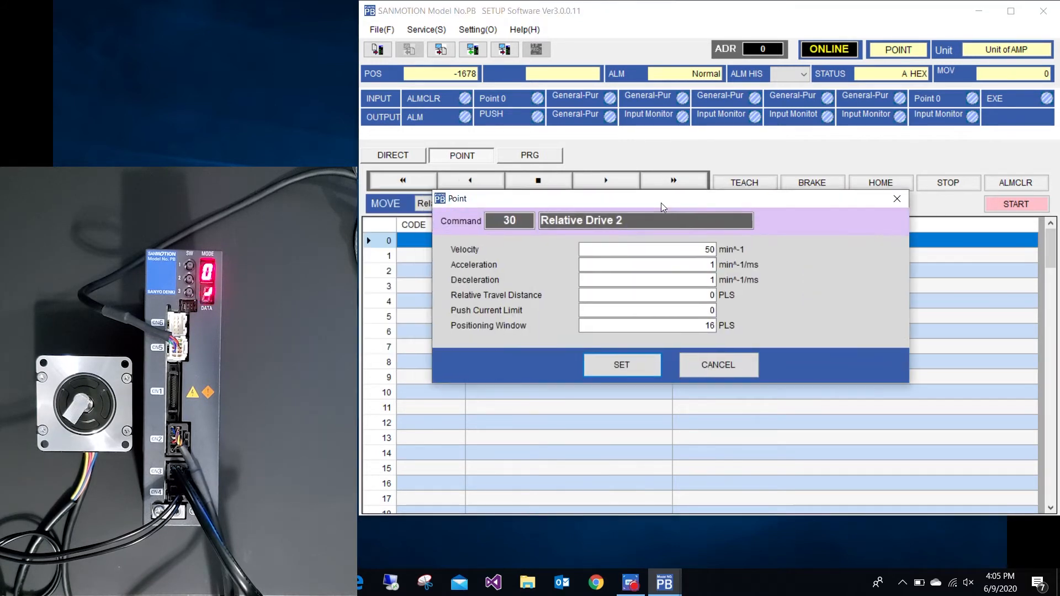
type("200")
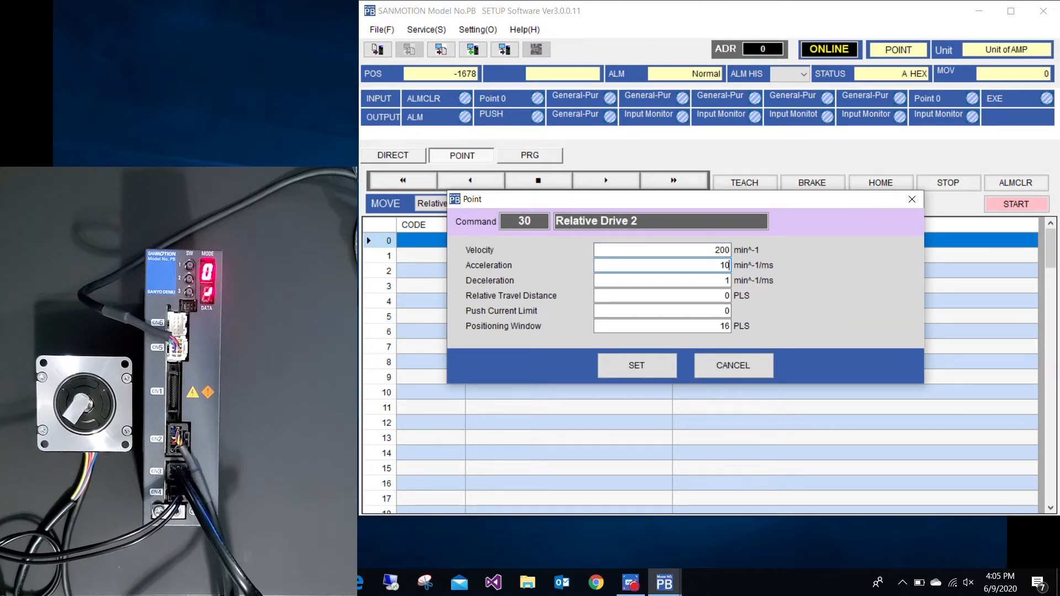
left_click(661, 280)
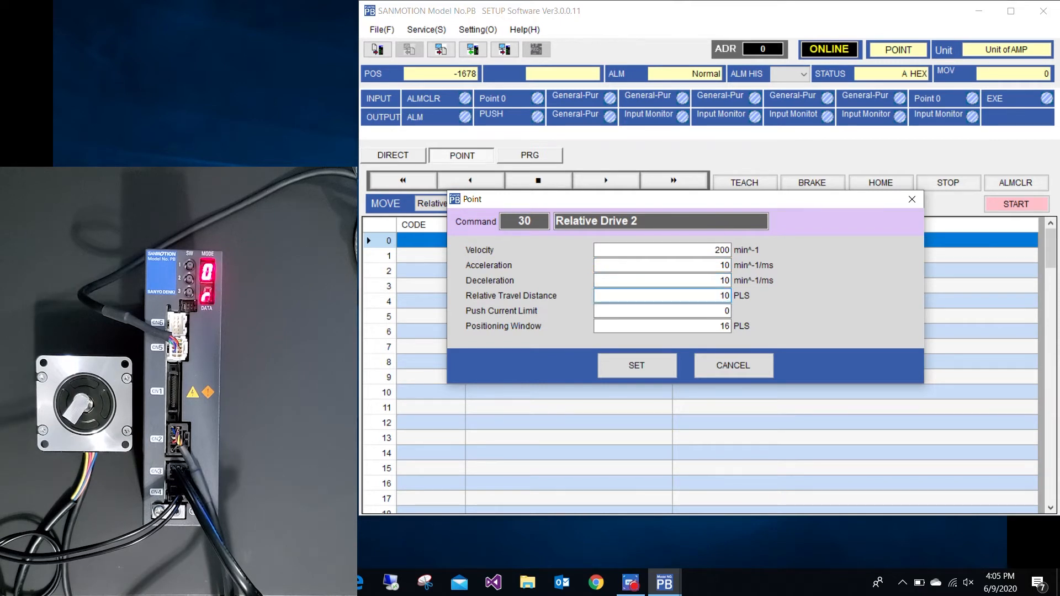
type("10000")
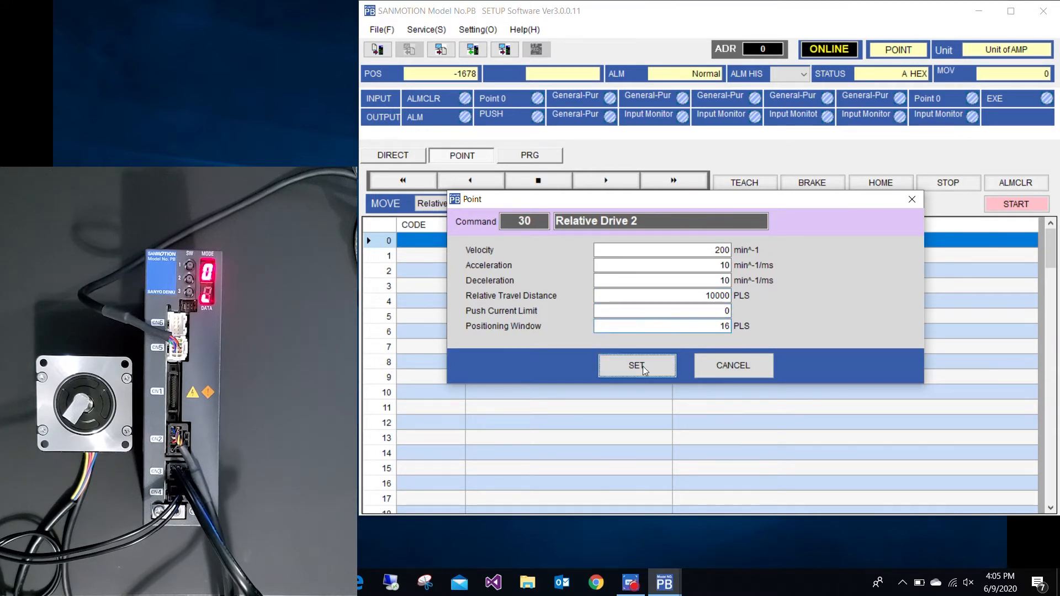
left_click(636, 365)
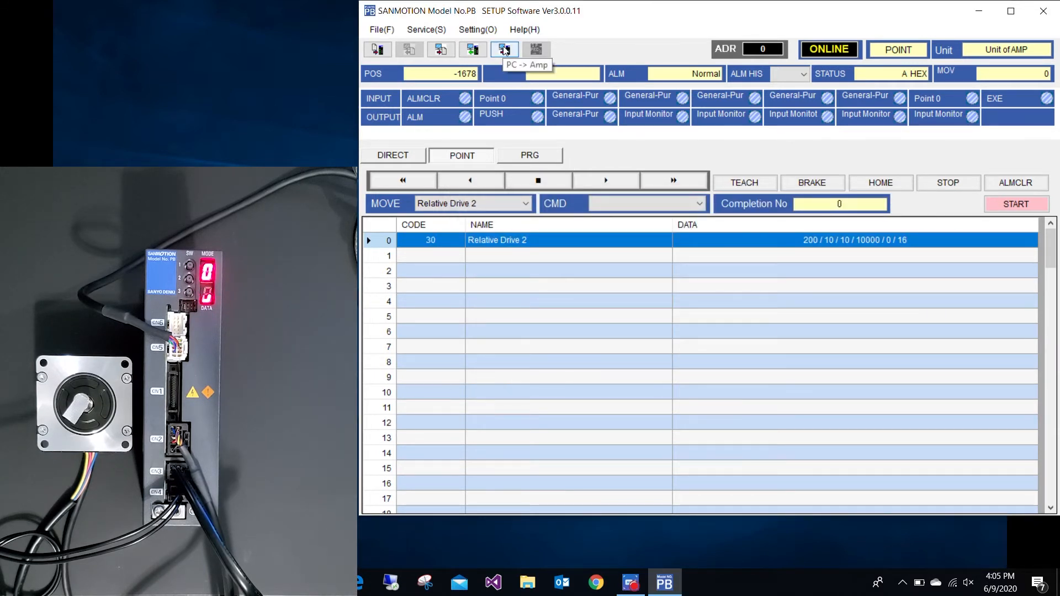
Write point 0 to the amplifier and start it, moving the motor to 8322
left_click(503, 49)
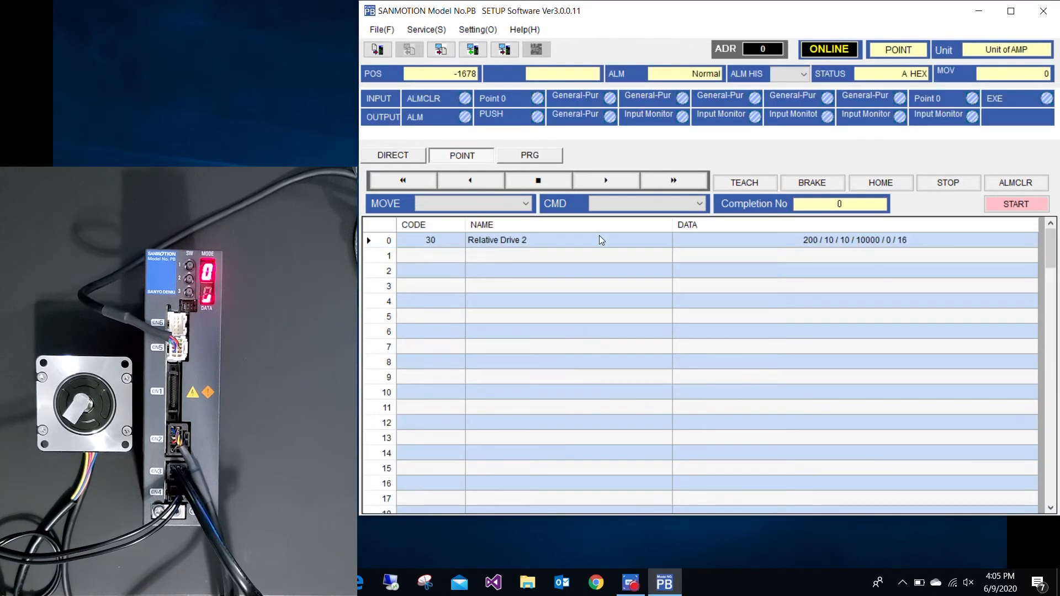
left_click(1016, 203)
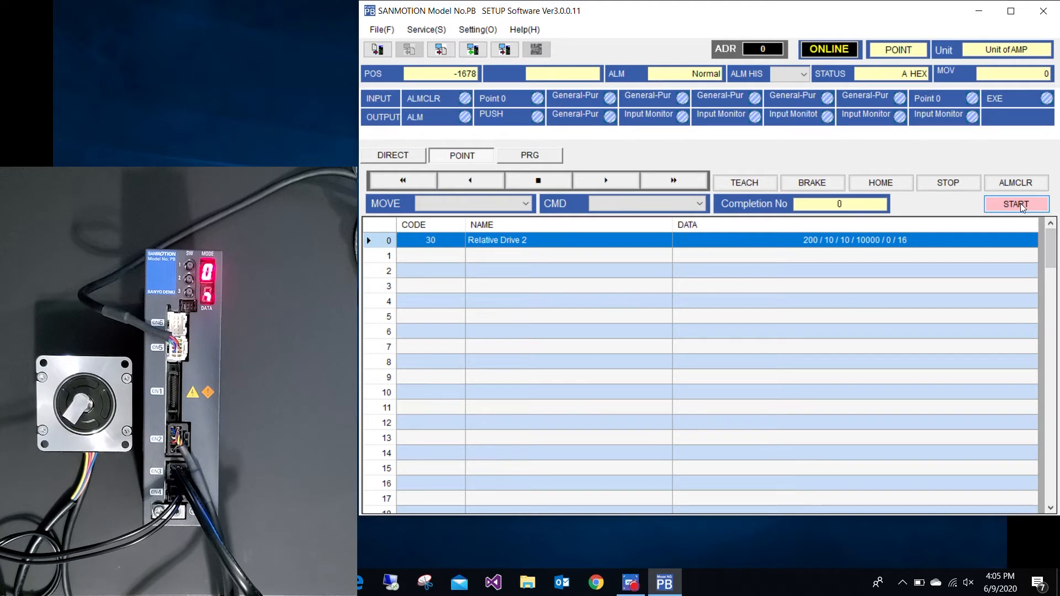
left_click(1016, 203)
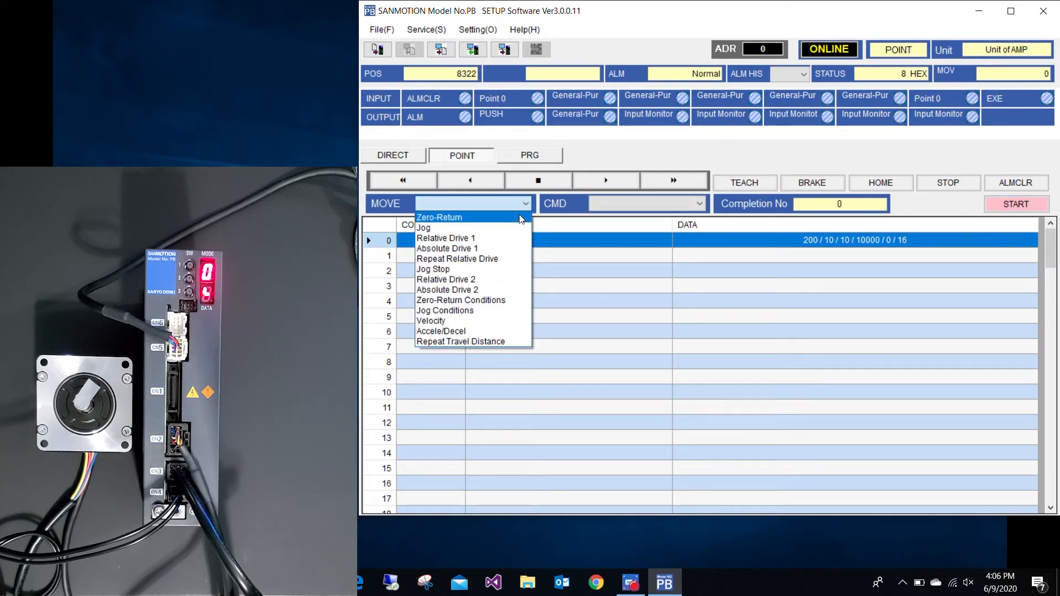
Redefine point 0 as Absolute Drive 2: velocity 200, accel/decel 10, absolute position 0
left_click(447, 290)
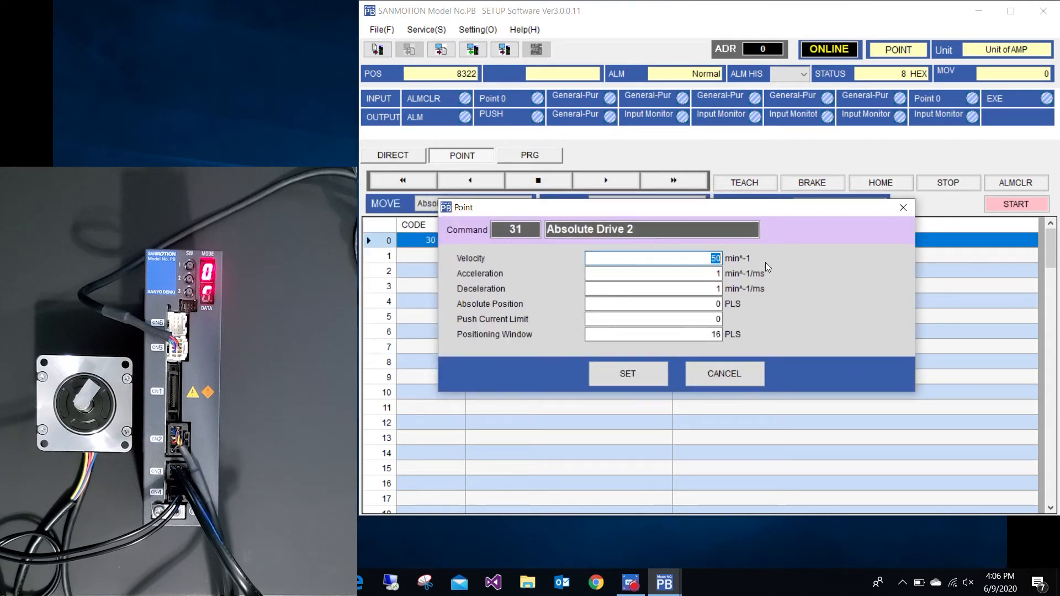
type("200")
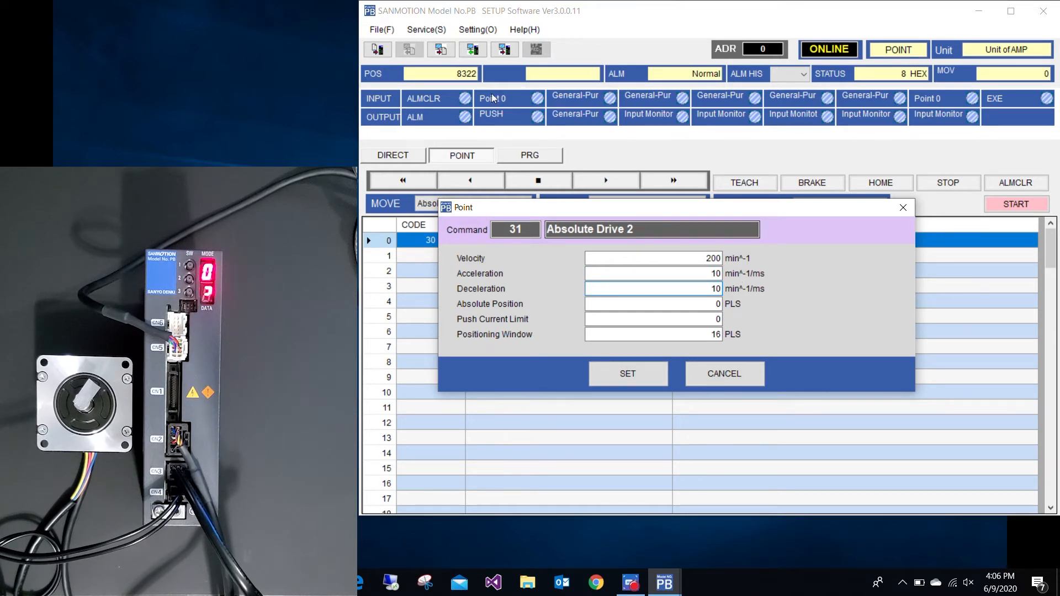
left_click(653, 303)
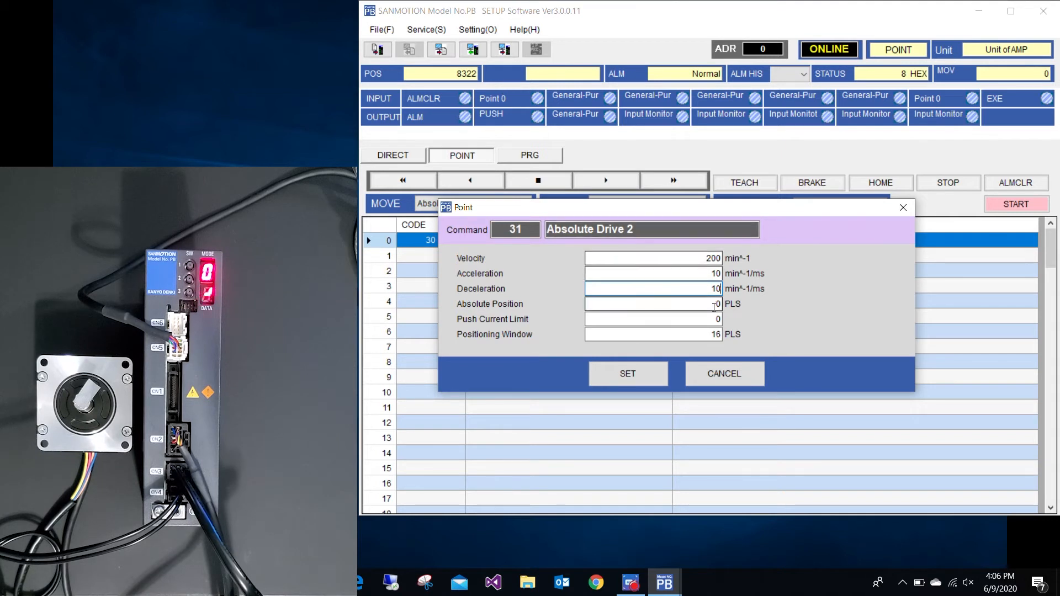
left_click(653, 303)
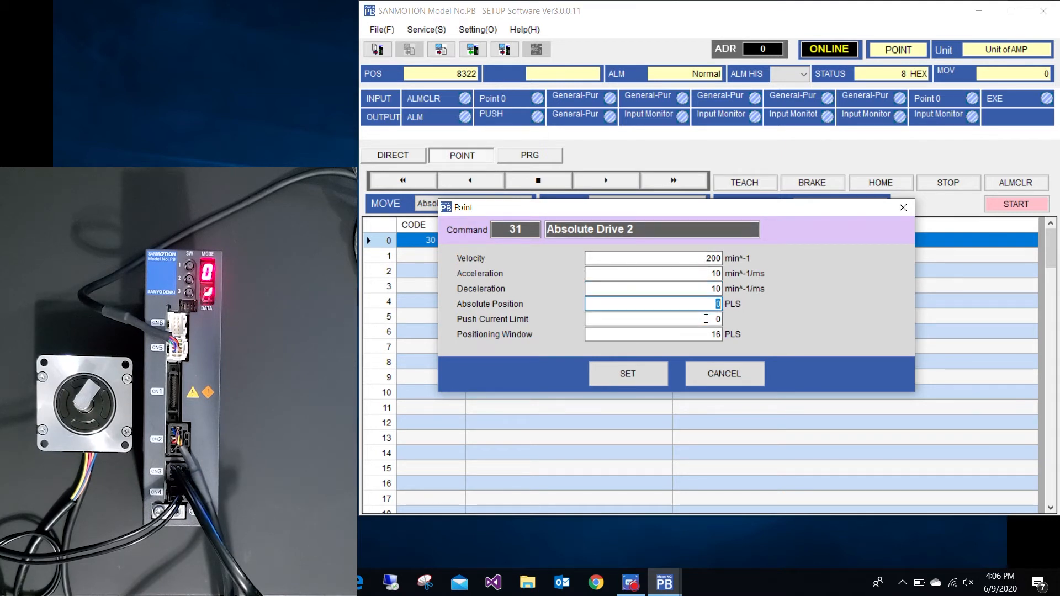
left_click(627, 374)
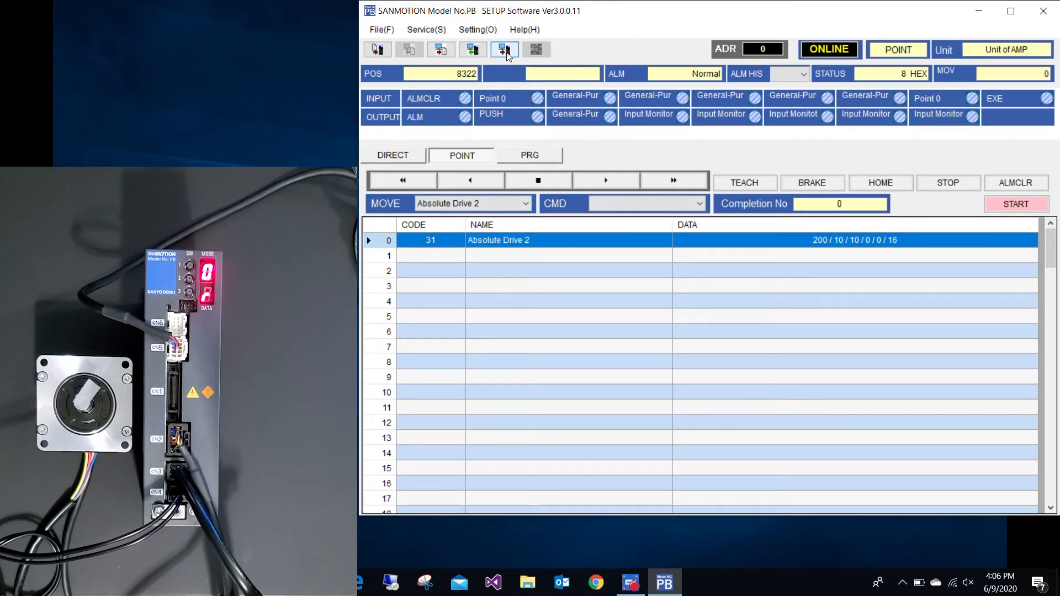
Write point 0 to the amplifier and run it to bring the motor back to 0
left_click(503, 49)
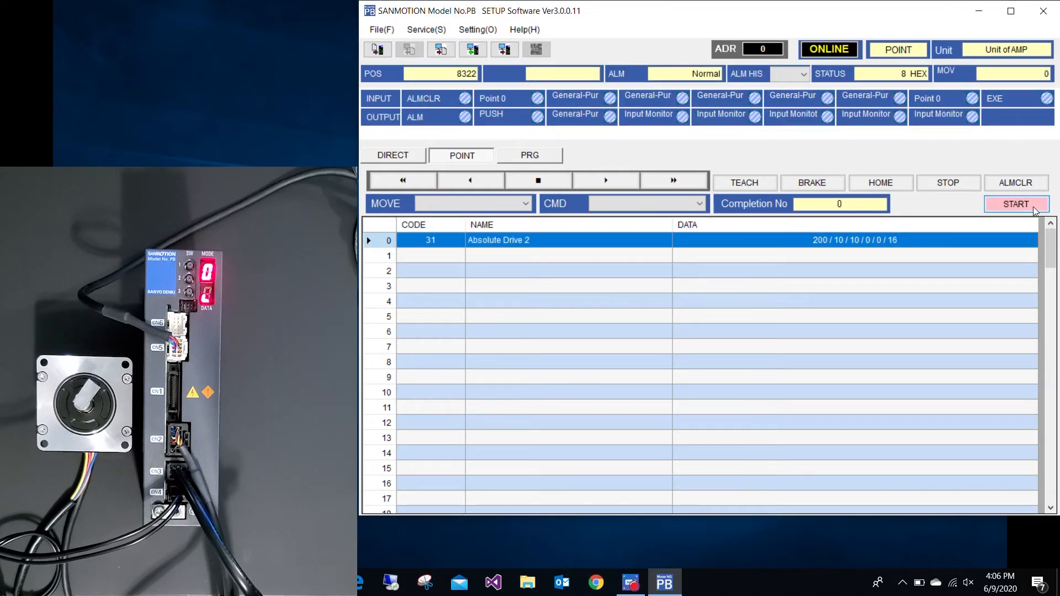
left_click(1016, 203)
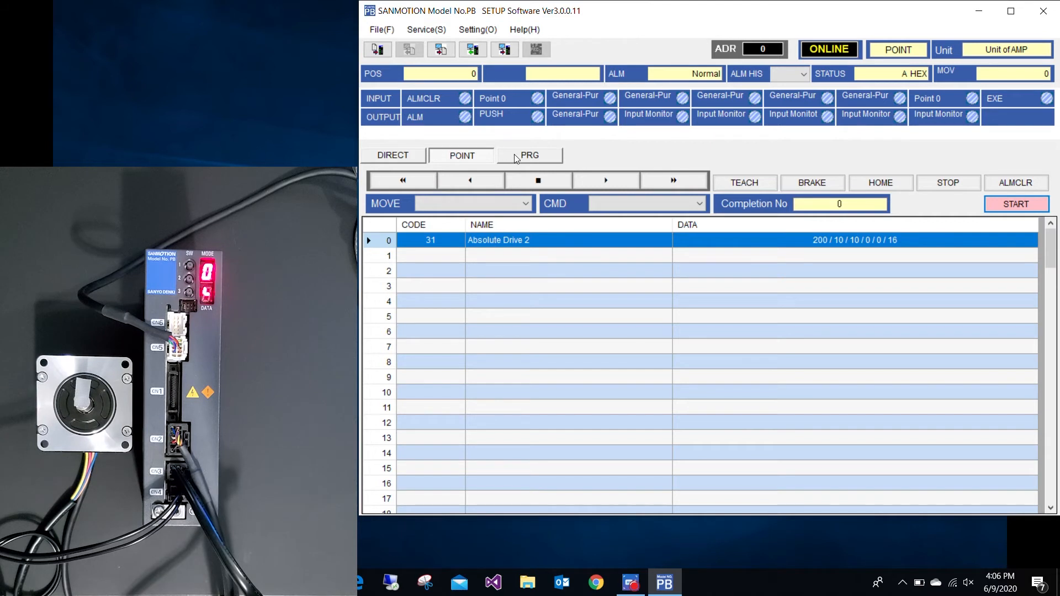
Switch to program editing and set Program0 line 0 to Relative Drive 2 (250/10/10/10000)
left_click(529, 154)
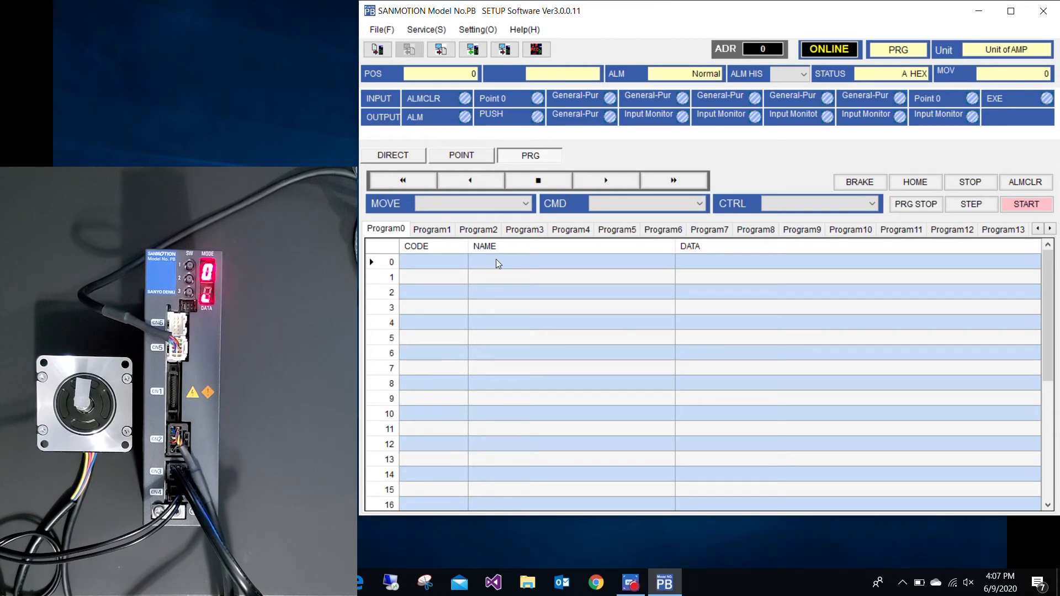
left_click(497, 263)
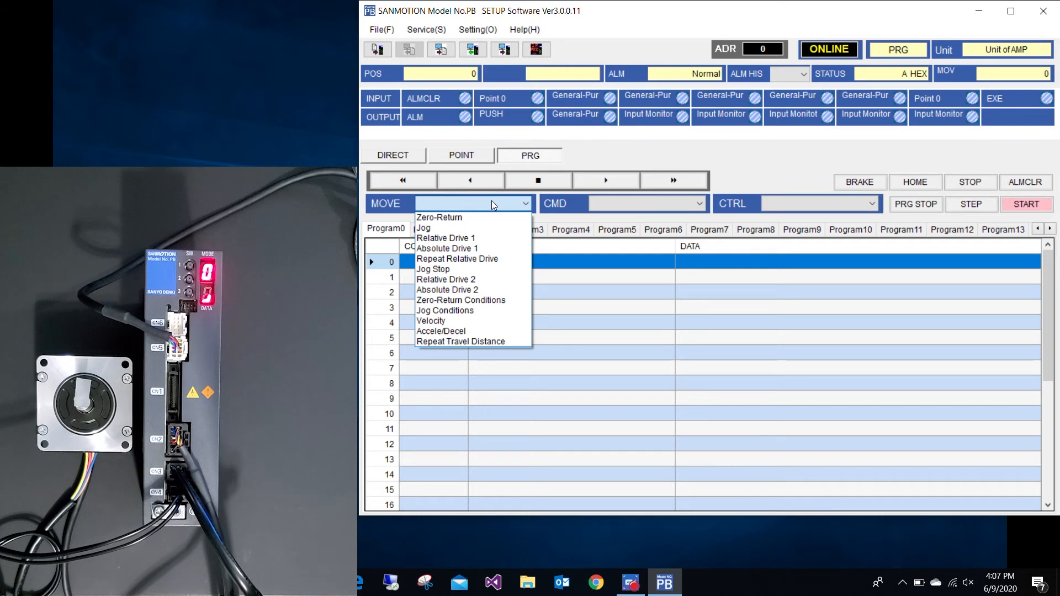
left_click(446, 279)
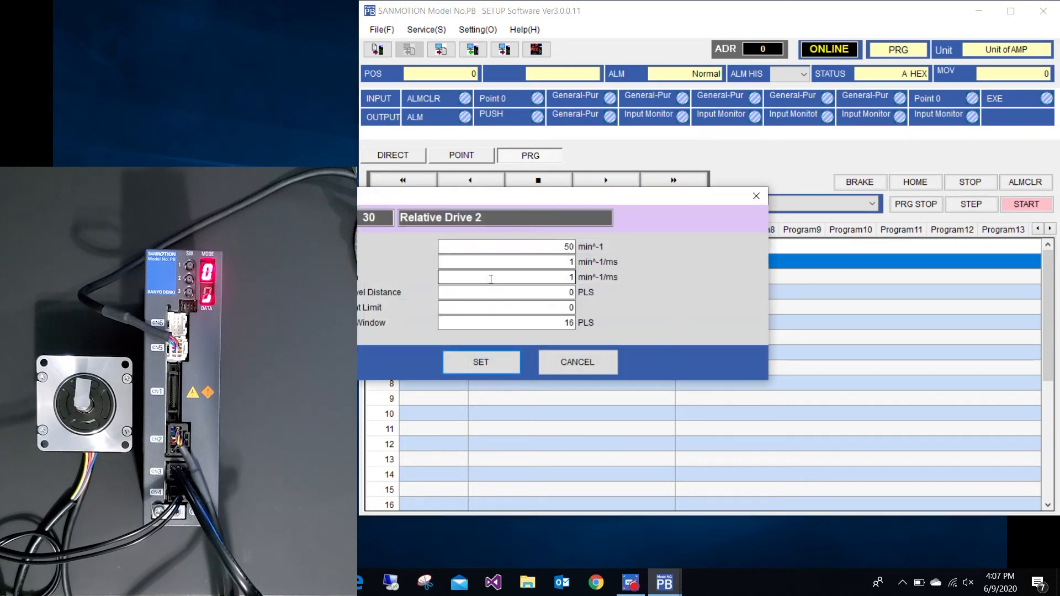
type("2")
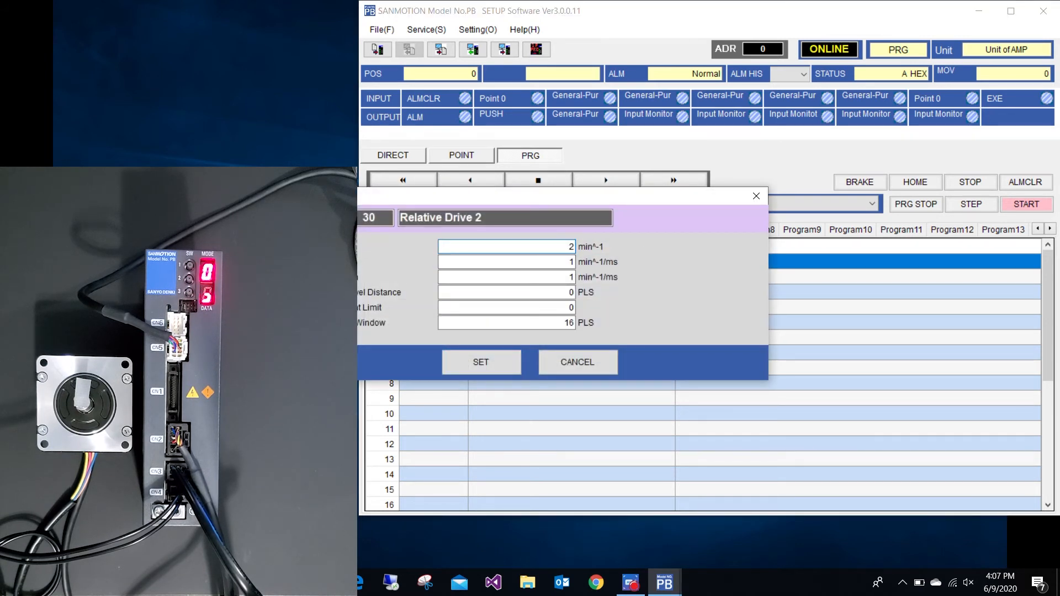
type("10")
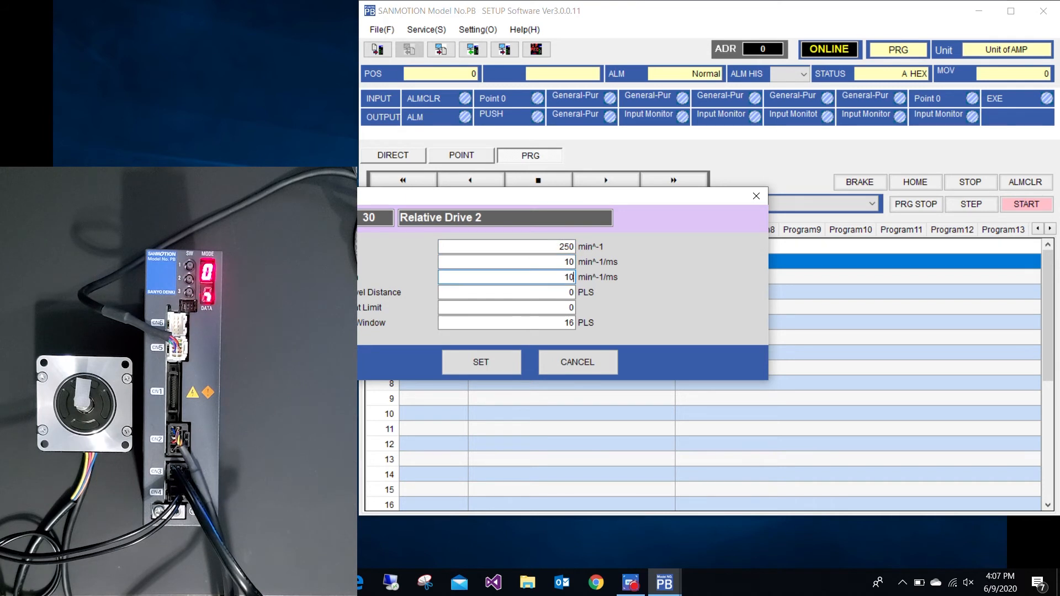
type("10000")
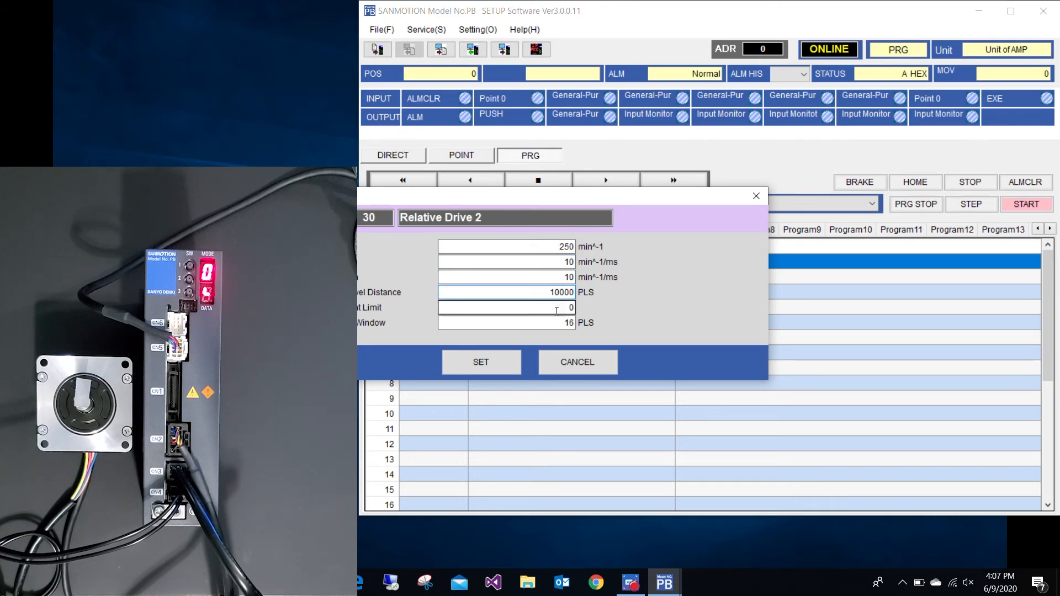
left_click(481, 362)
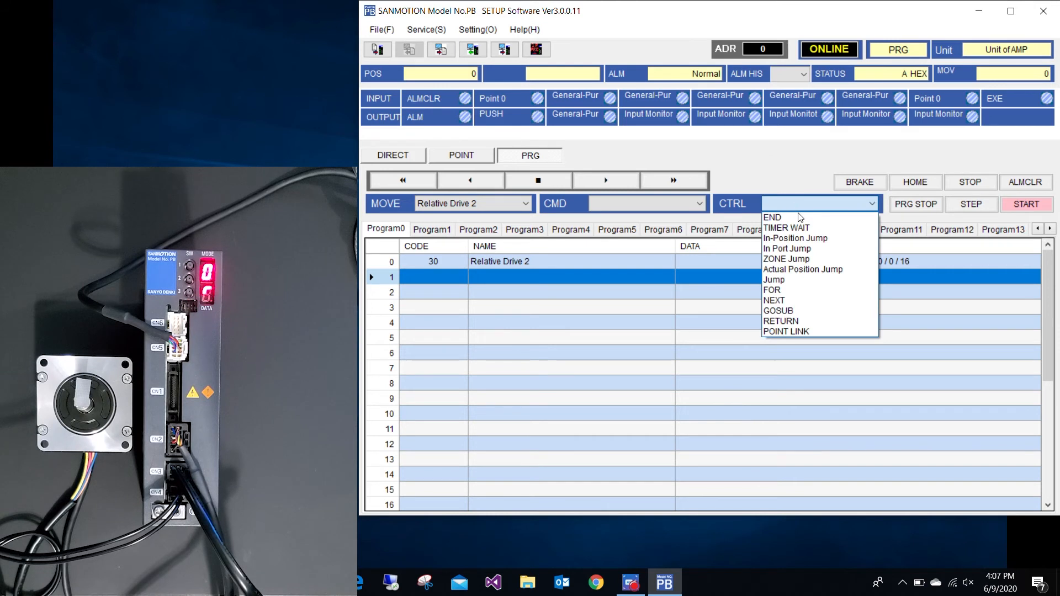
Set line 1 to In-Position Jump, TRUE (If Out-Position), jump line 1, and move to line 2
left_click(796, 238)
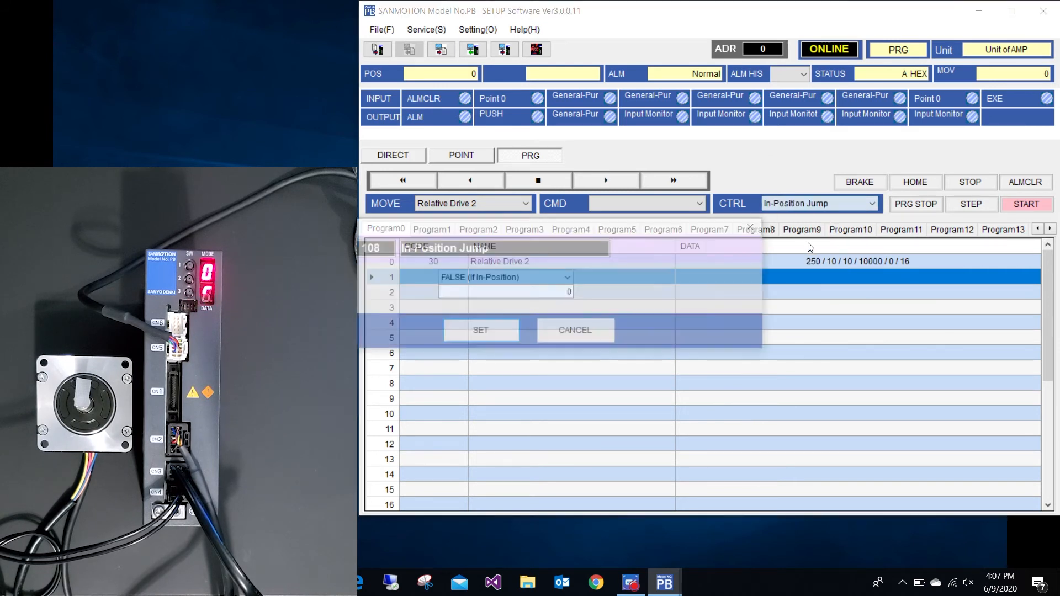
left_click(505, 278)
type("1")
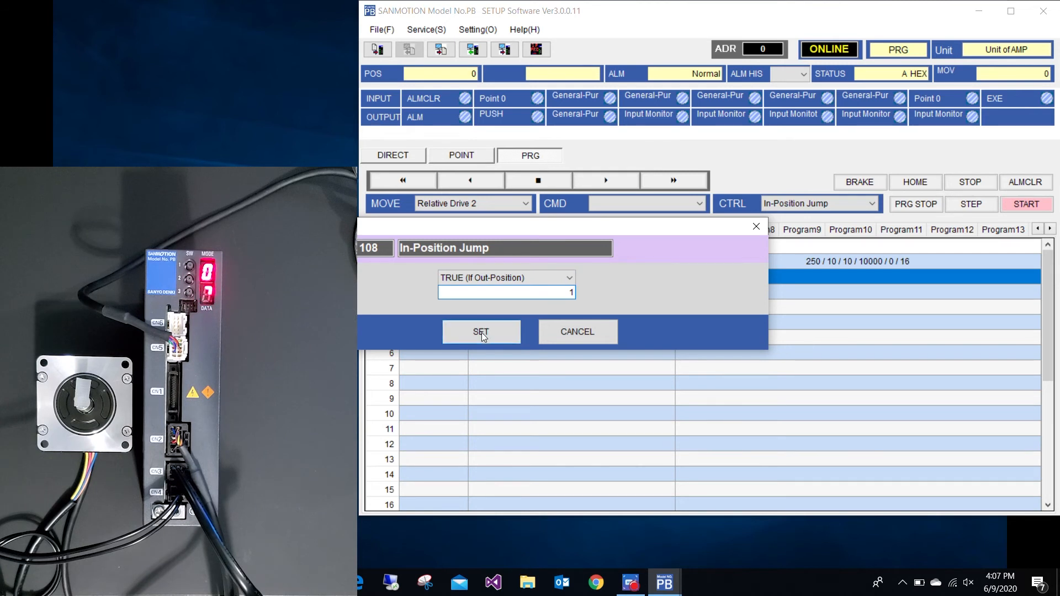
left_click(481, 332)
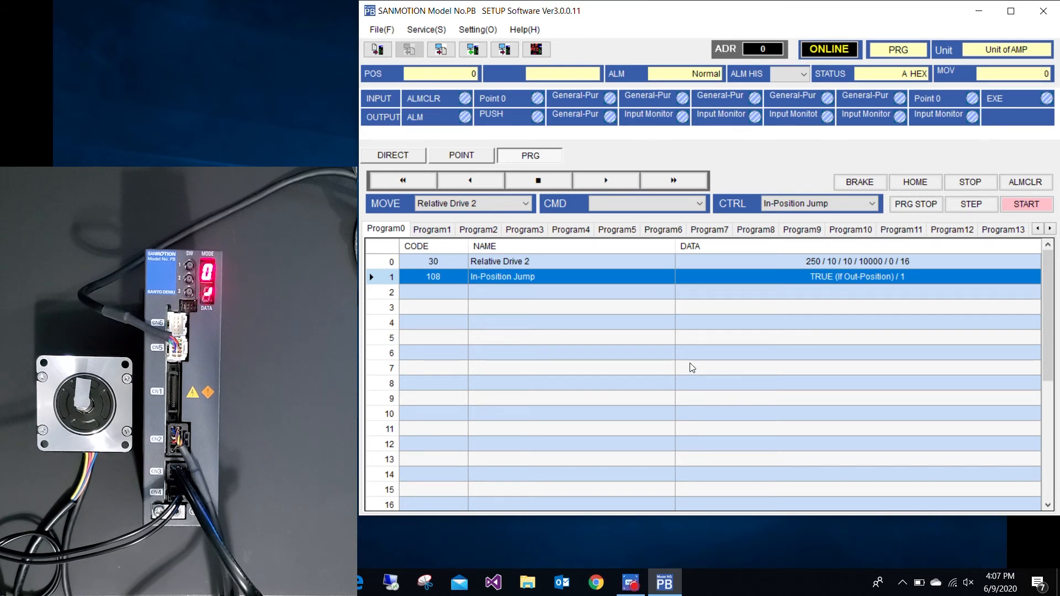
left_click(604, 292)
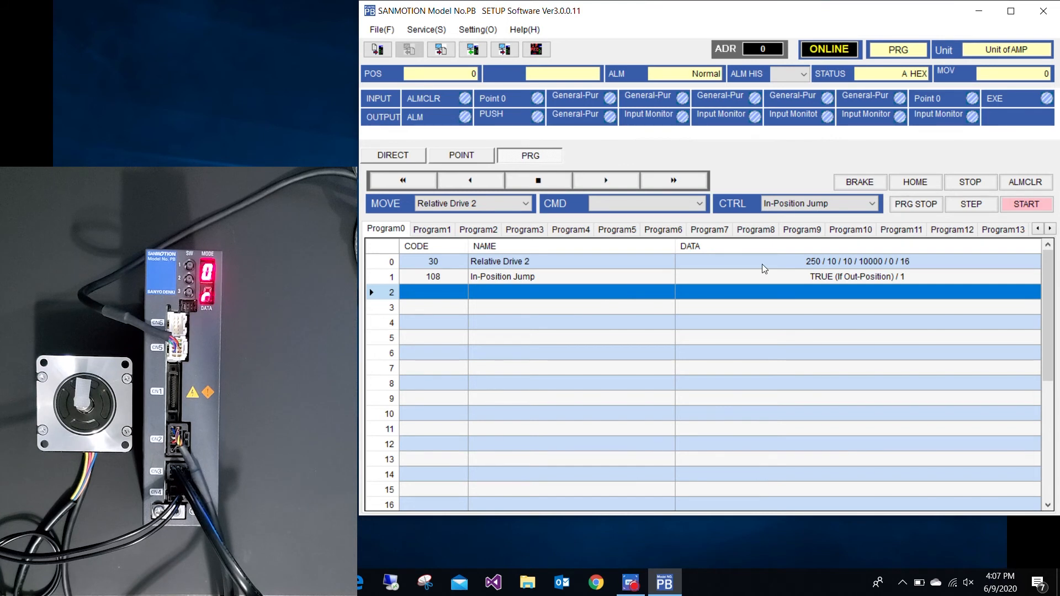
Set line 2 to TIMER WAIT 1000 from the CTRL list and move to line 3
left_click(872, 204)
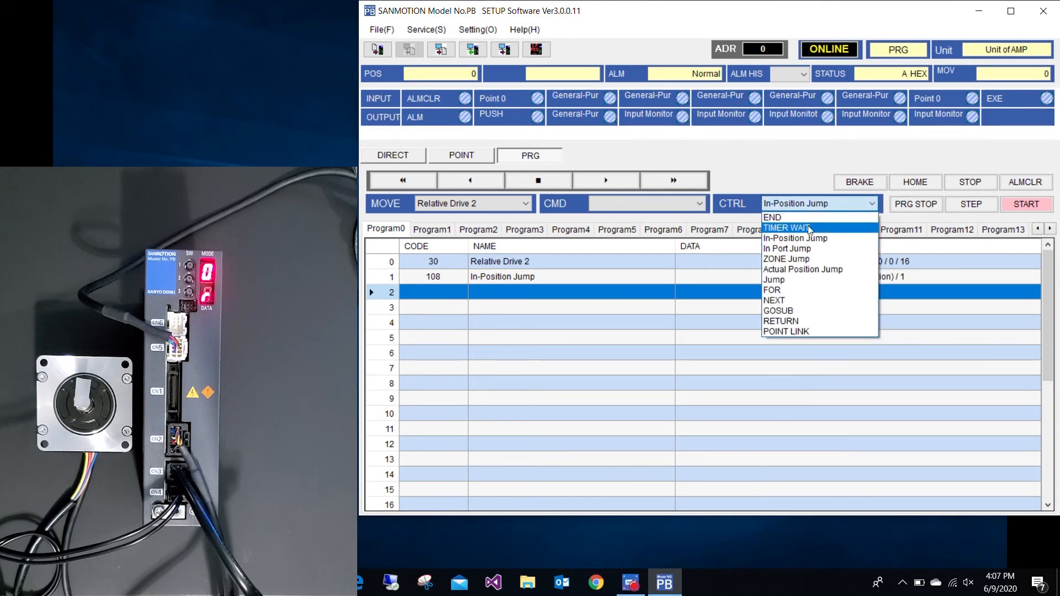
left_click(786, 228)
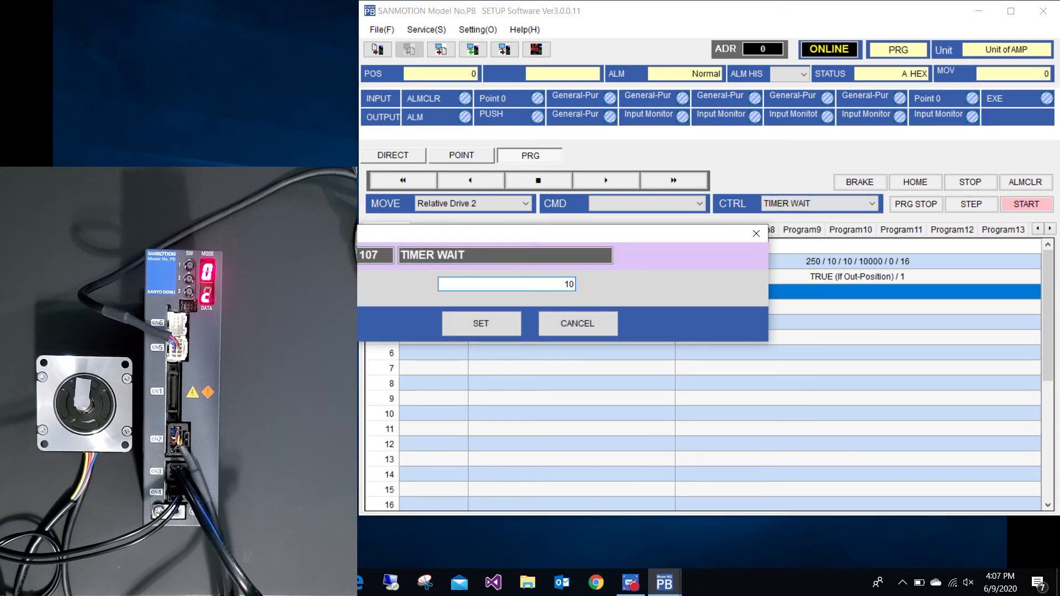
left_click(480, 324)
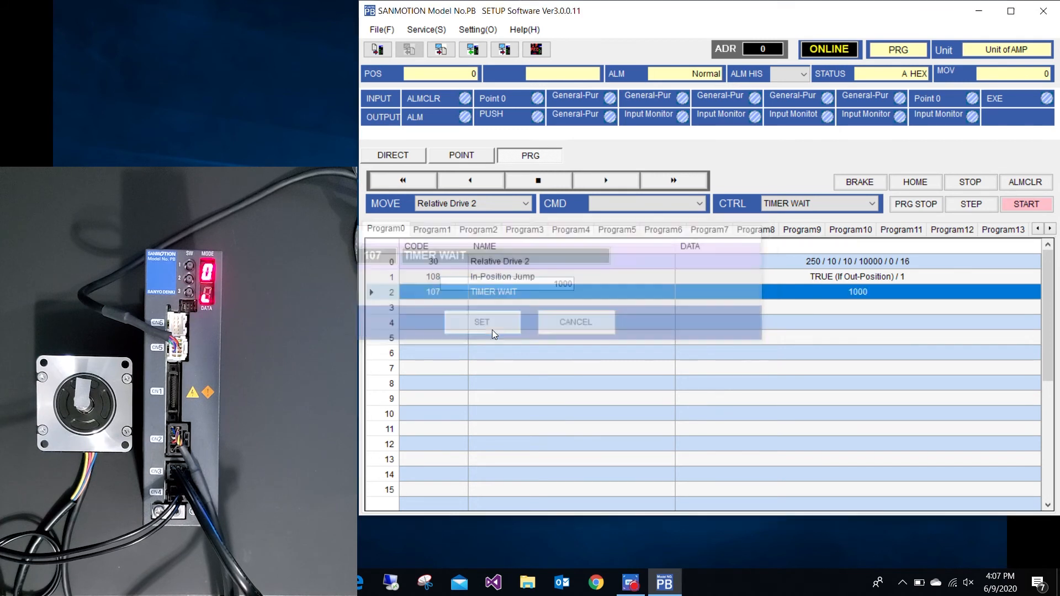
left_click(482, 321)
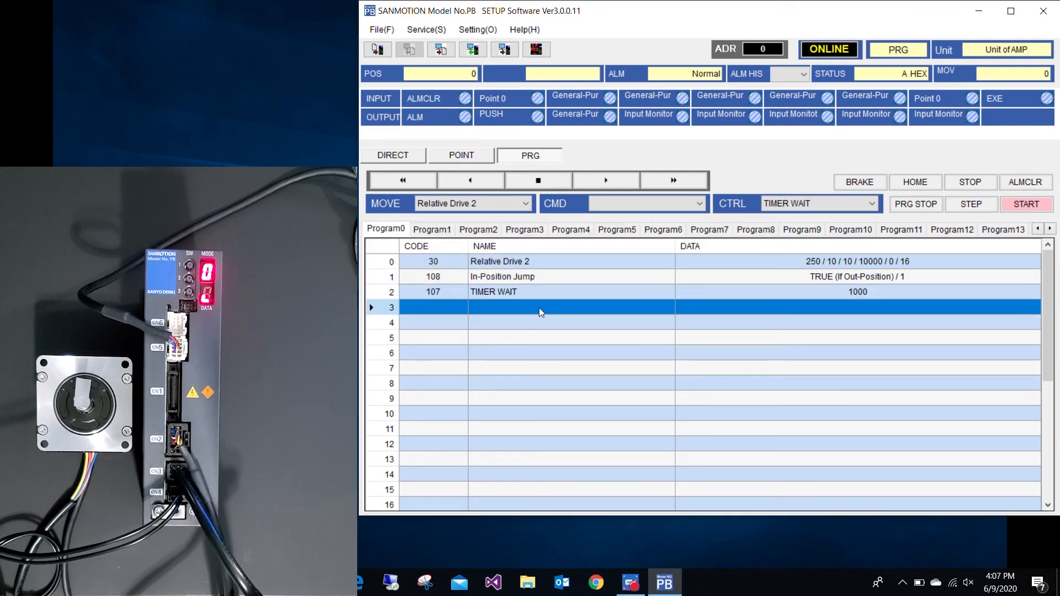
Set line 3 to Absolute Drive 2 with speed 250, accel/decel 10, position 0
left_click(523, 203)
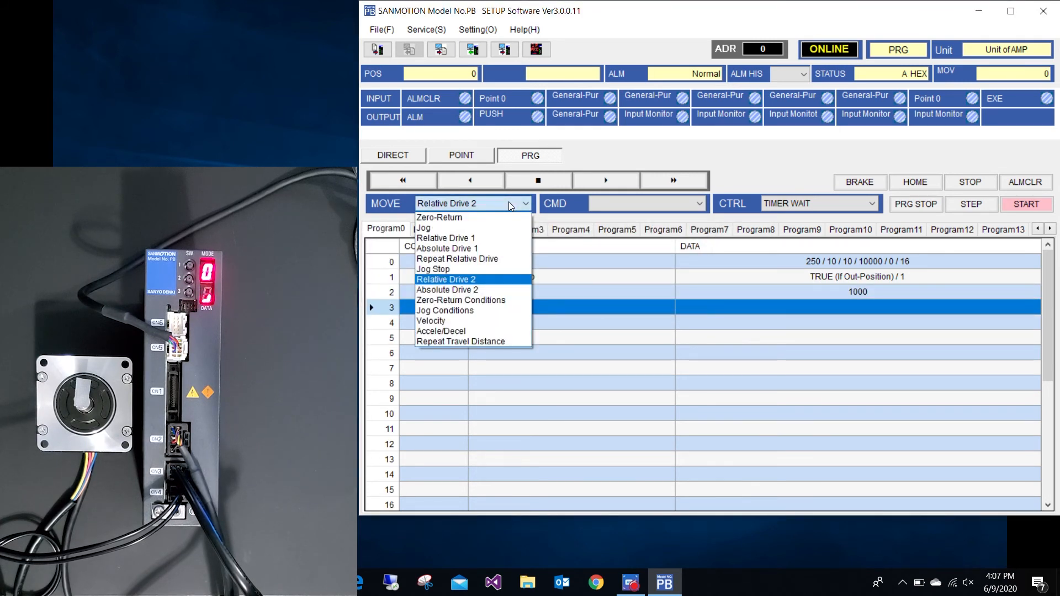
left_click(448, 289)
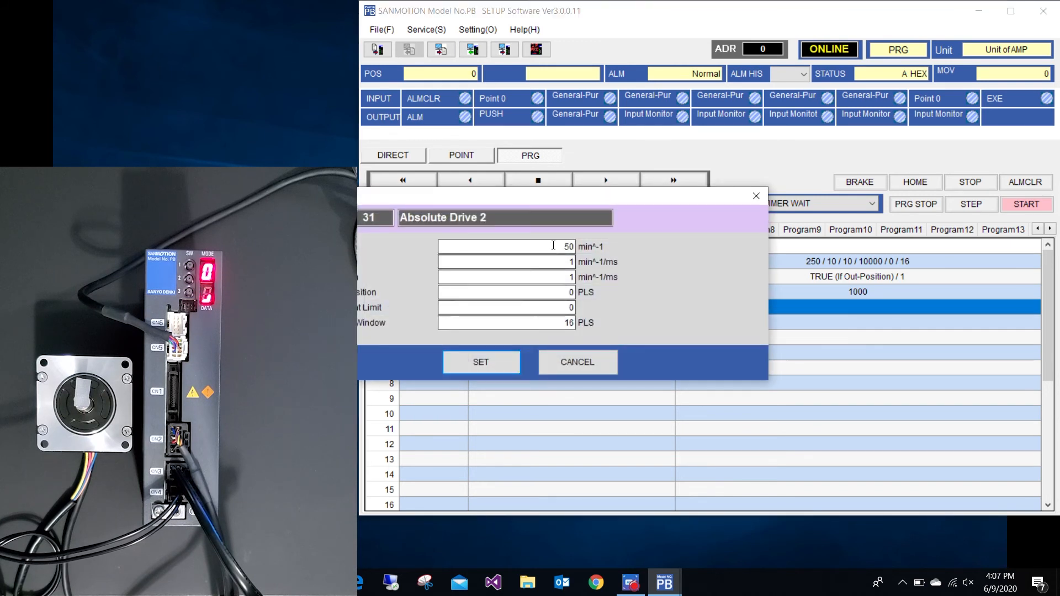
type("250")
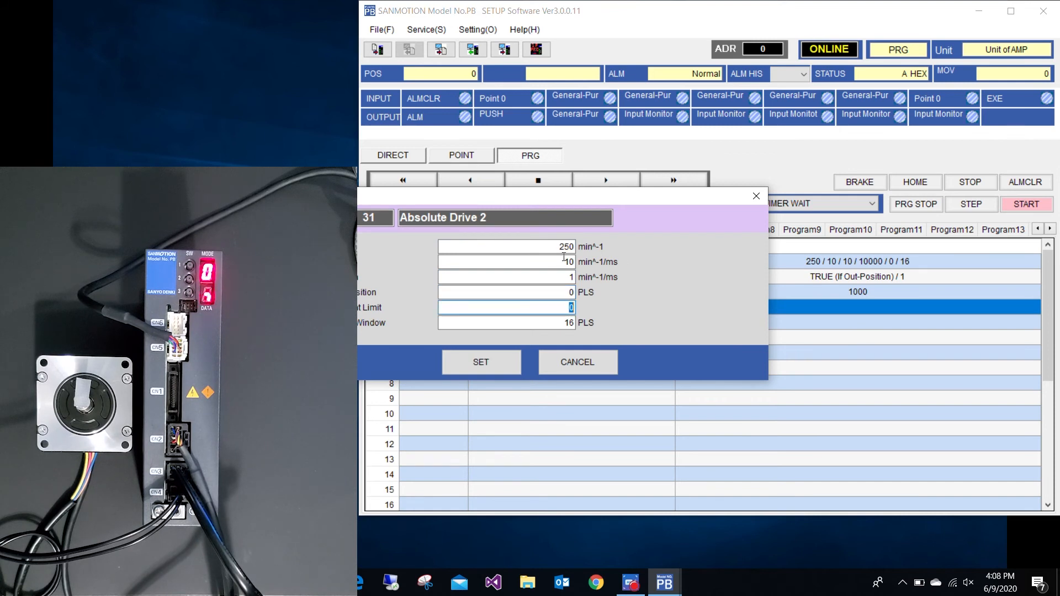
type("10")
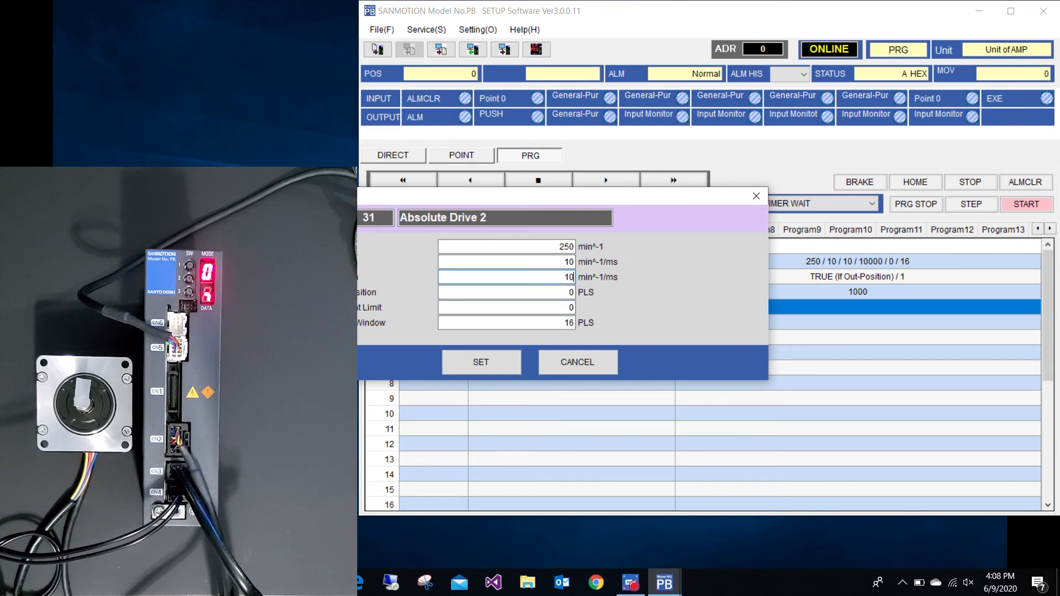
left_click(480, 363)
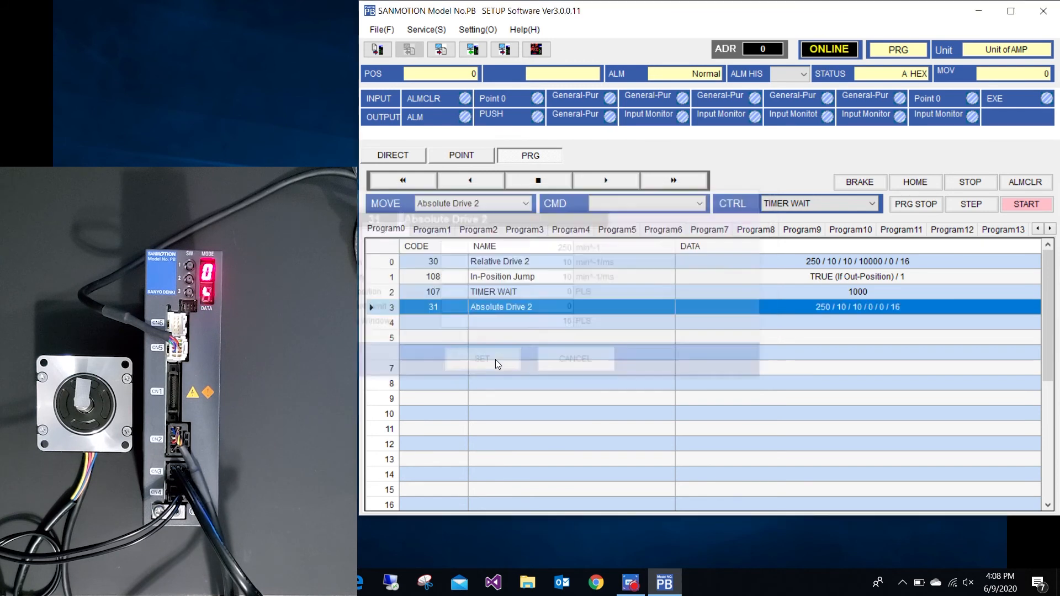
left_click(481, 358)
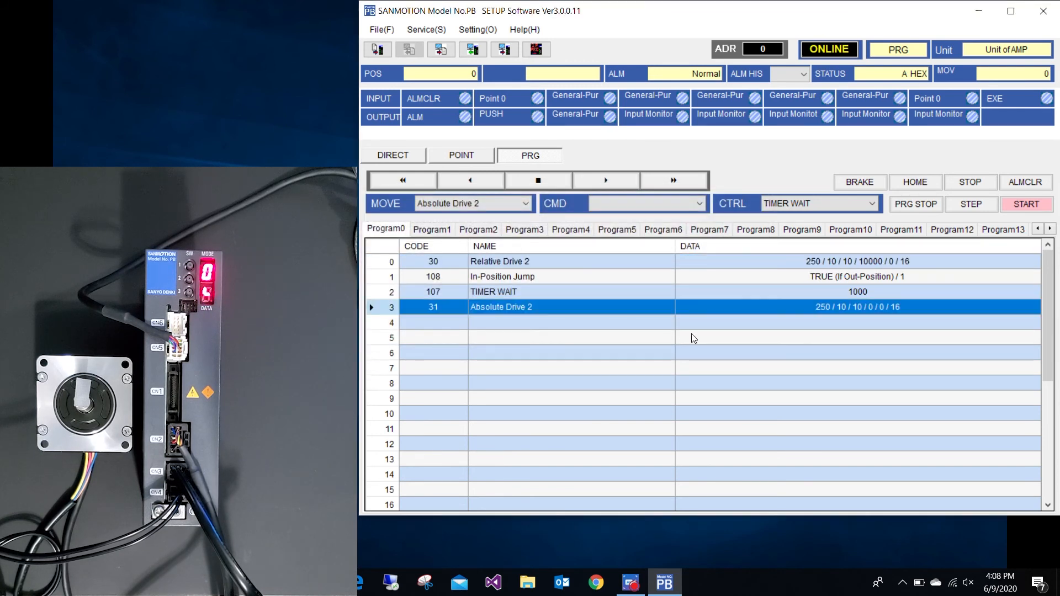
Return to line 0 and start Program0 several times, cycling the motor between 10000 and 0
left_click(504, 49)
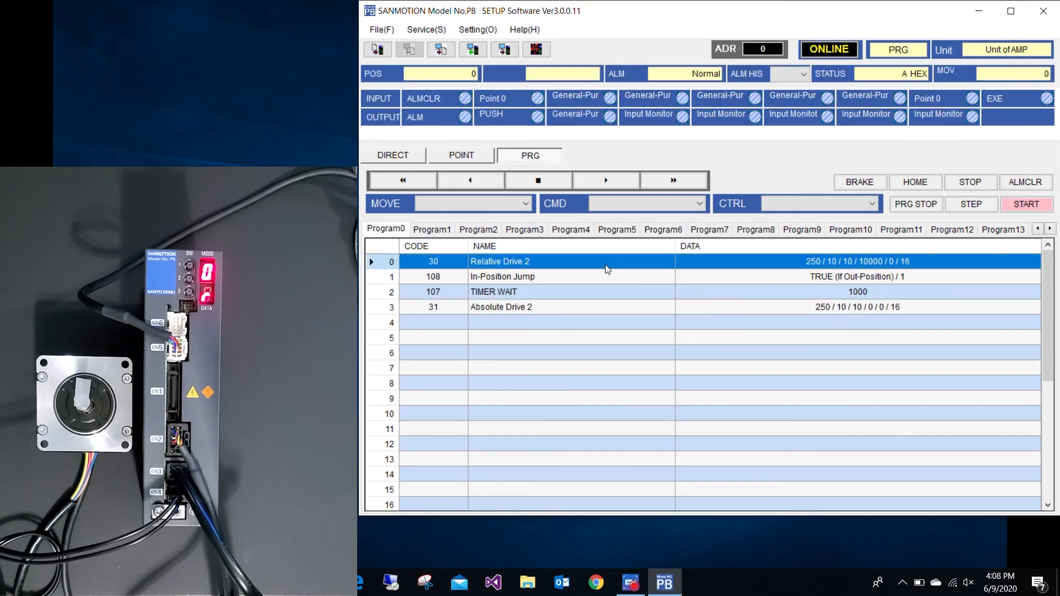
mouse_move(622, 266)
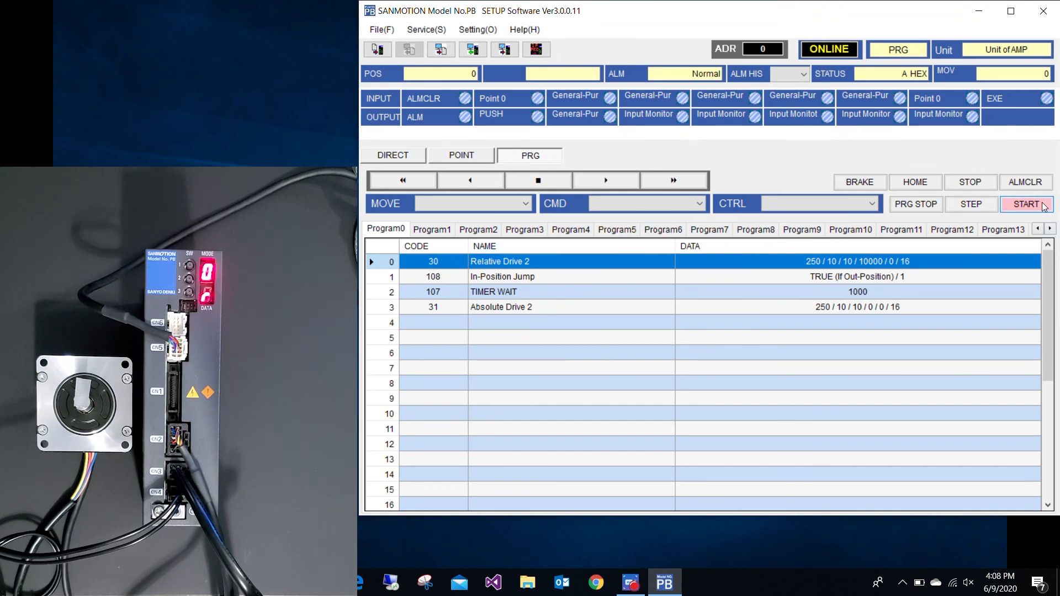
left_click(1024, 203)
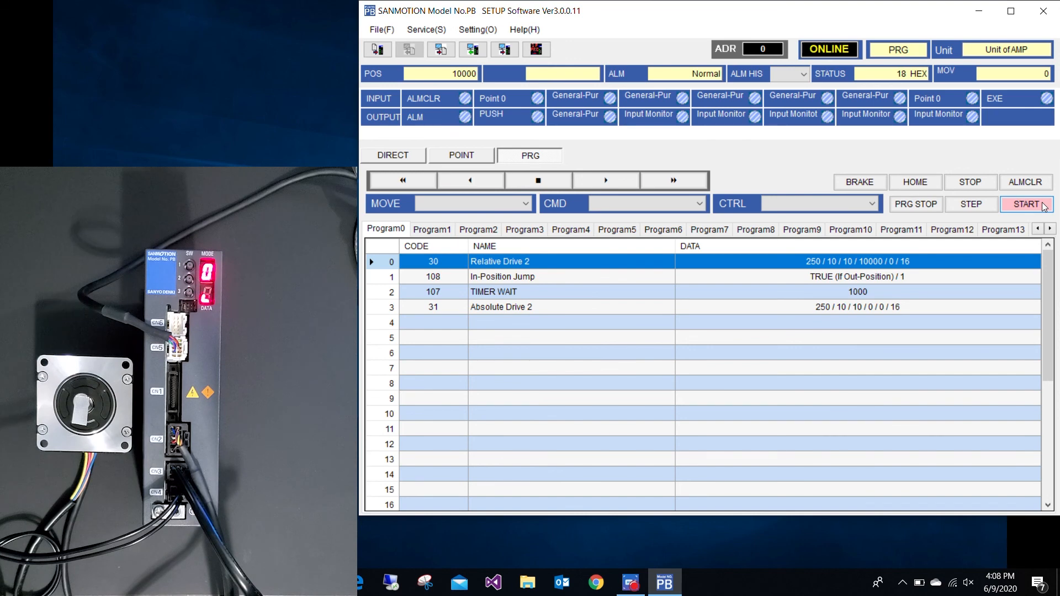
left_click(1025, 204)
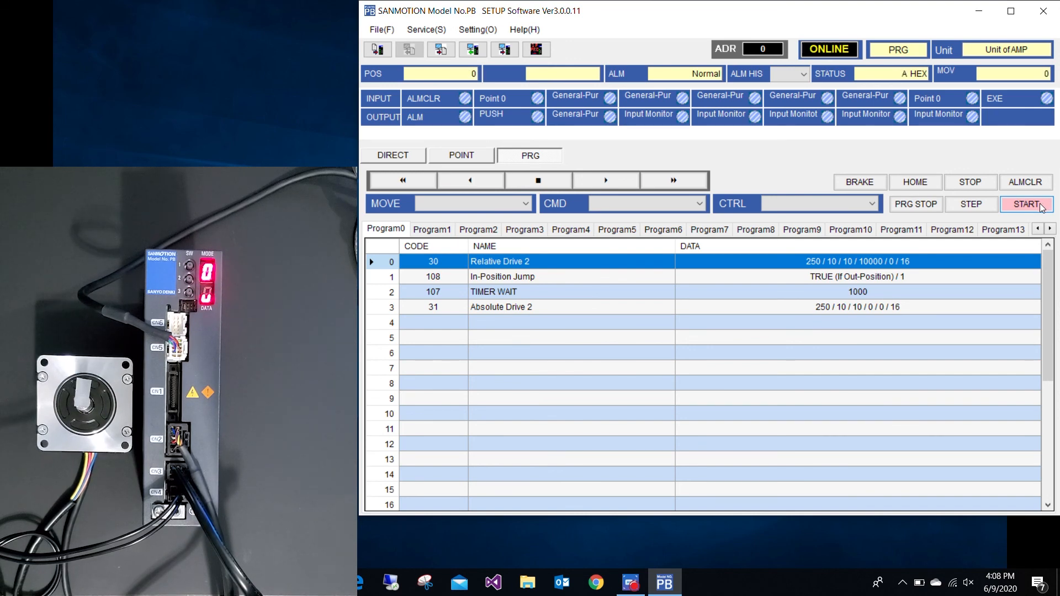
left_click(1025, 204)
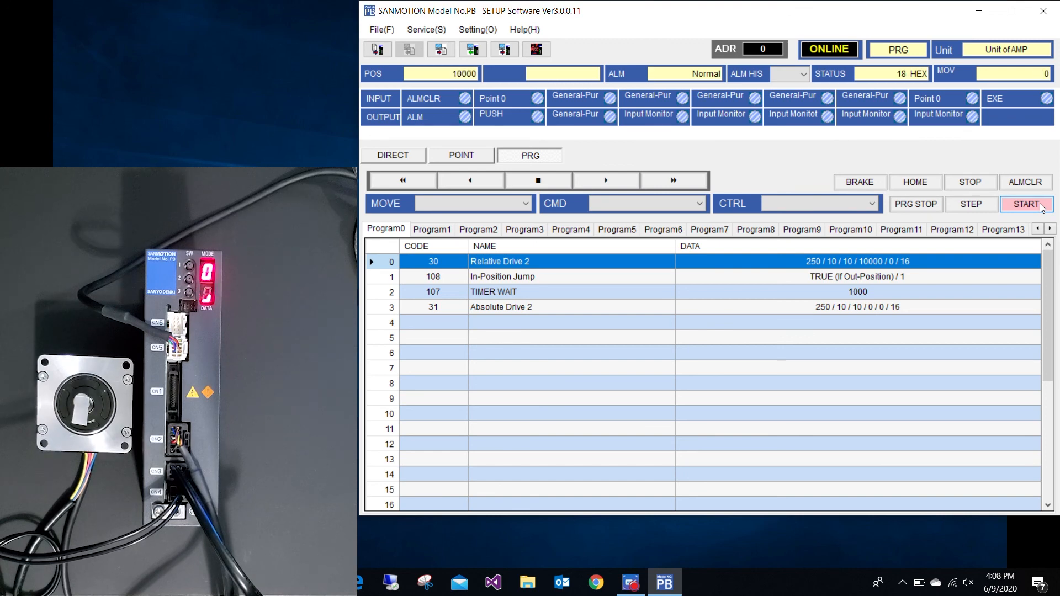
left_click(1025, 204)
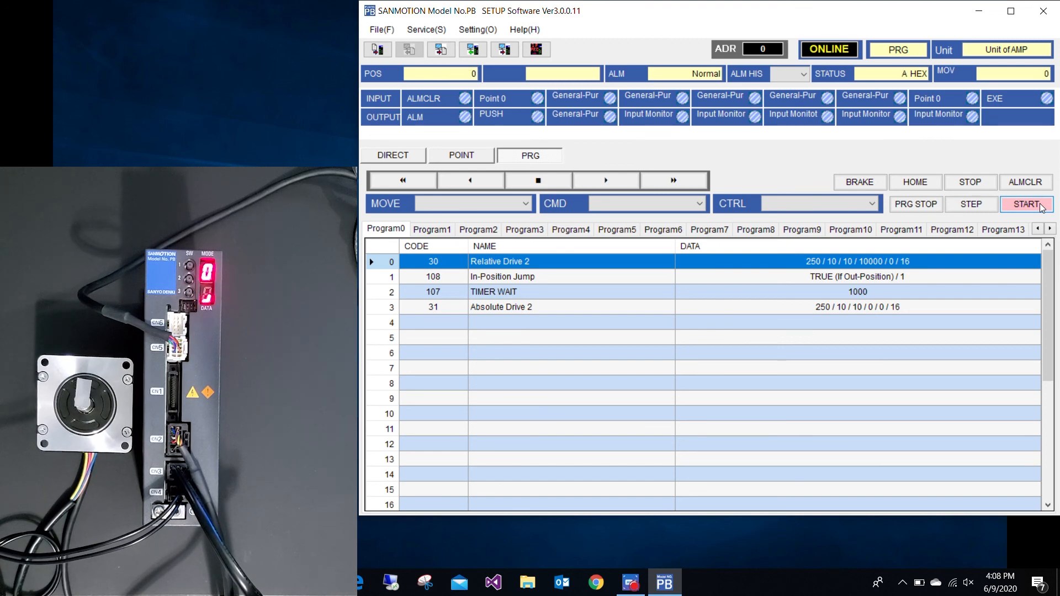